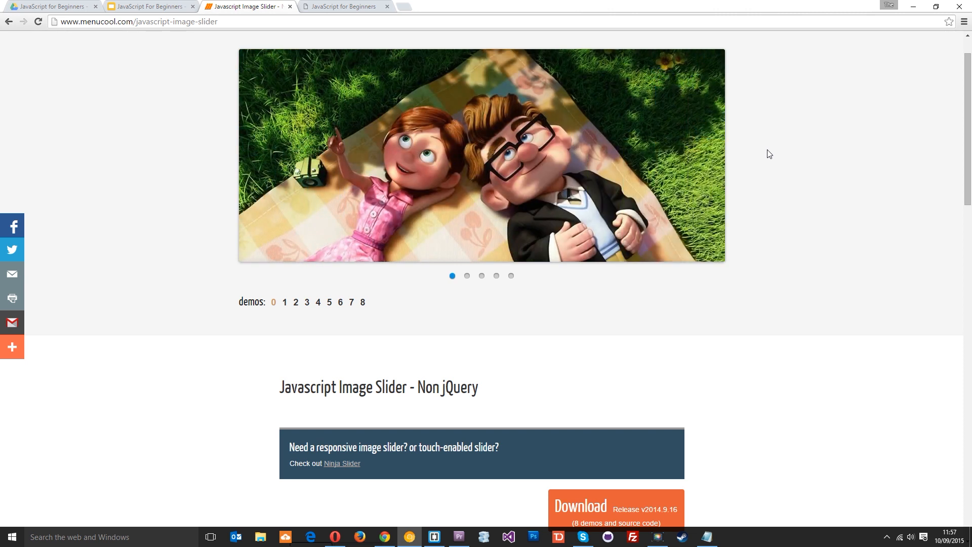
Switch from the Chrome preview to Brackets with index.html showing the commented-out colour-changer div
click(467, 276)
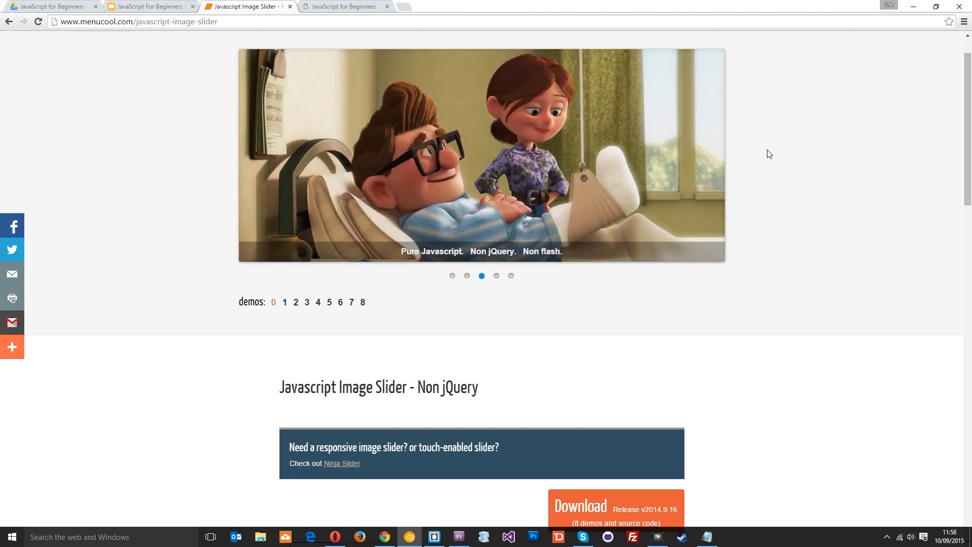
click(432, 537)
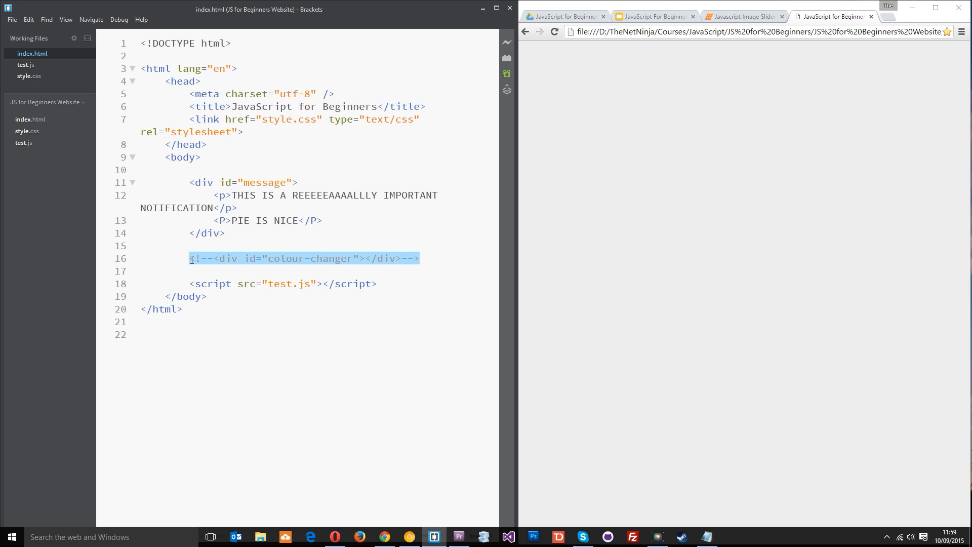
mouse_move(28, 76)
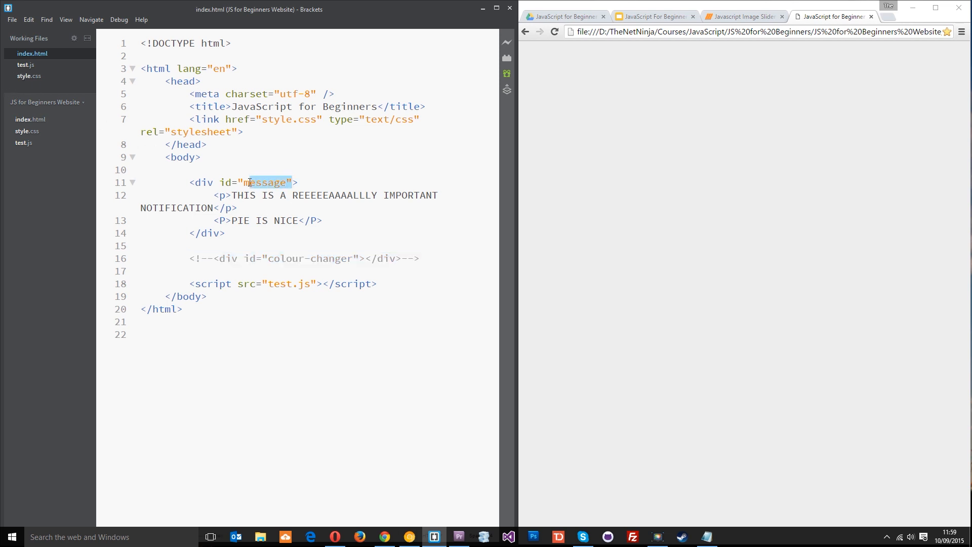
Review style.css: #message hidden at opacity 0 and #message.show at opacity 1 with transitions
click(28, 76)
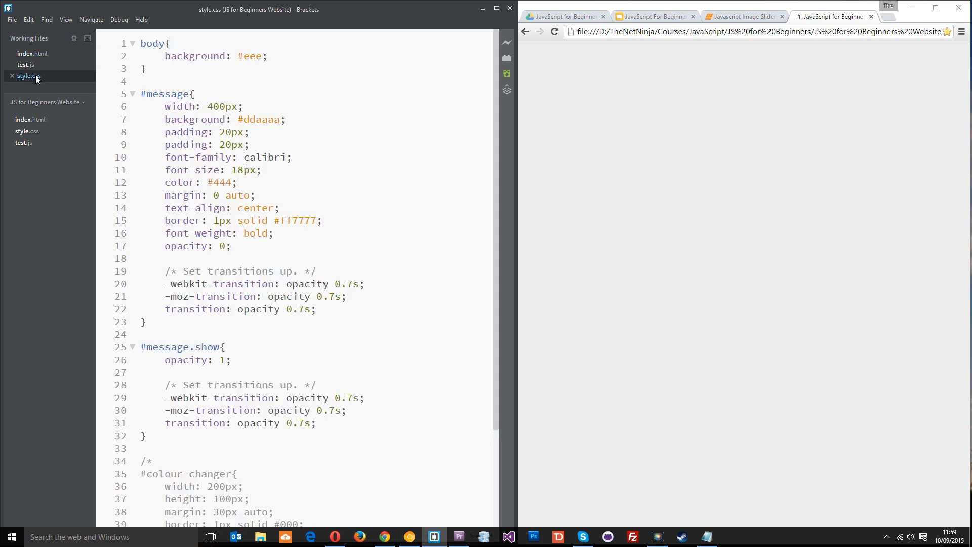
drag(245, 145, 274, 233)
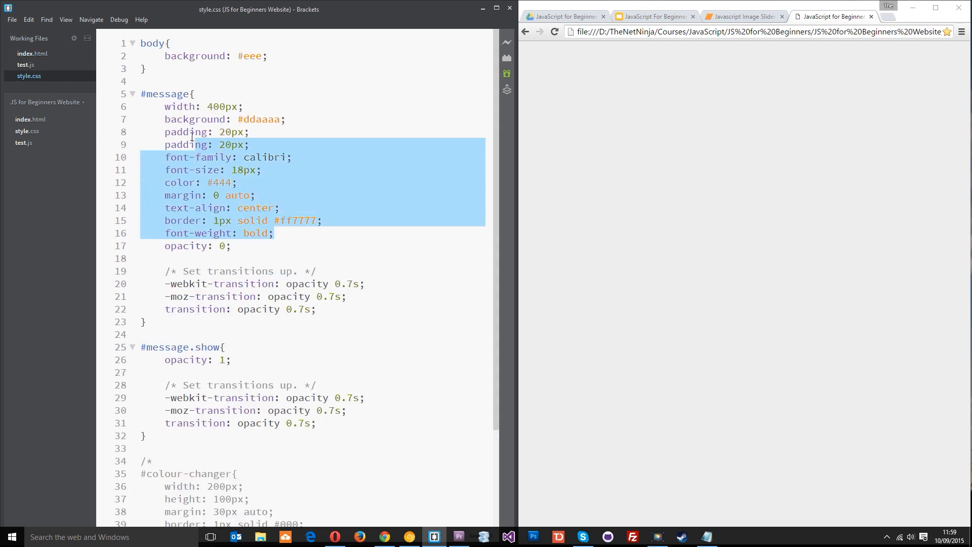
drag(164, 145, 164, 106)
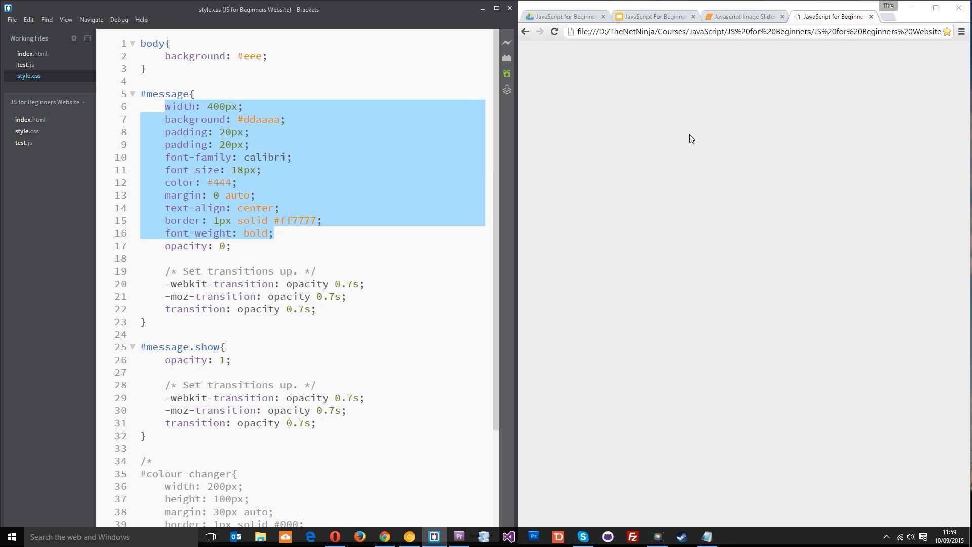
click(234, 245)
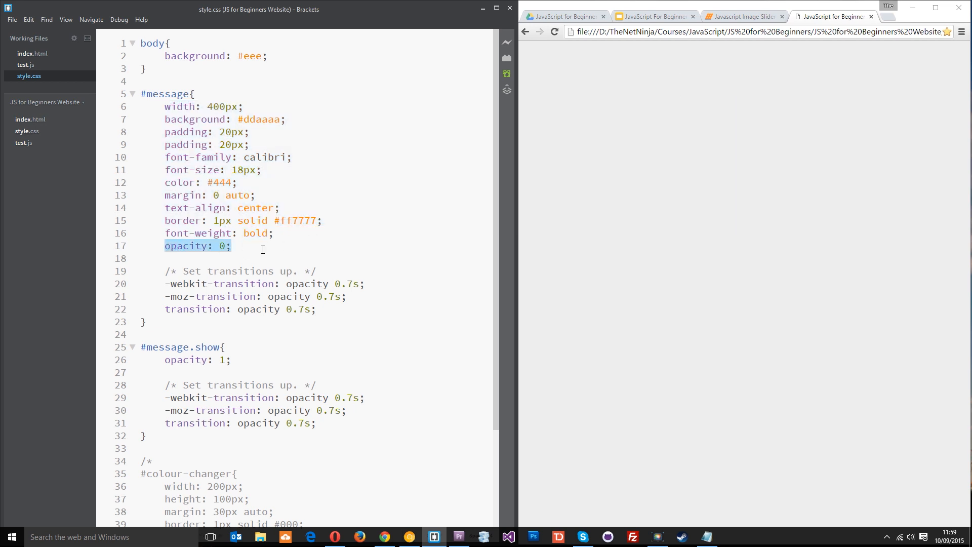
mouse_move(810, 119)
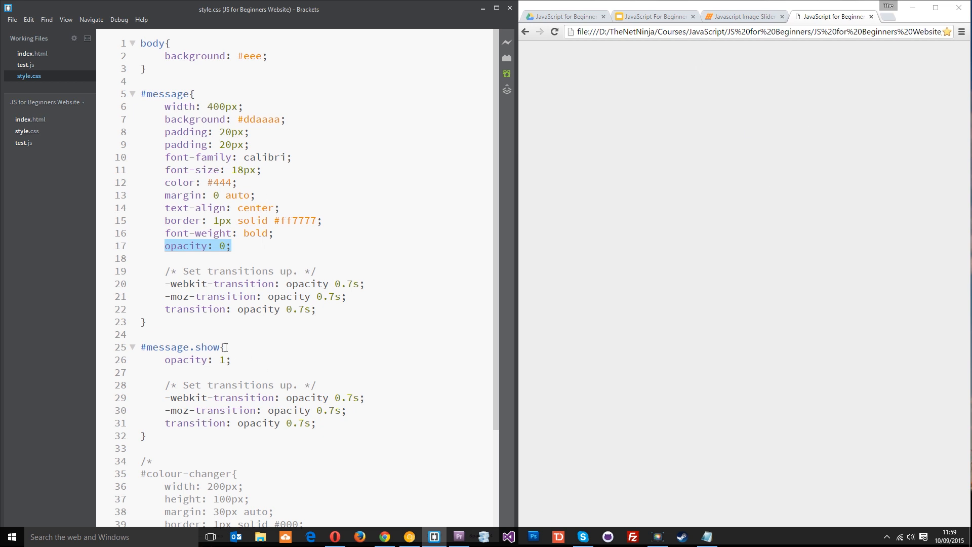
double_click(206, 347)
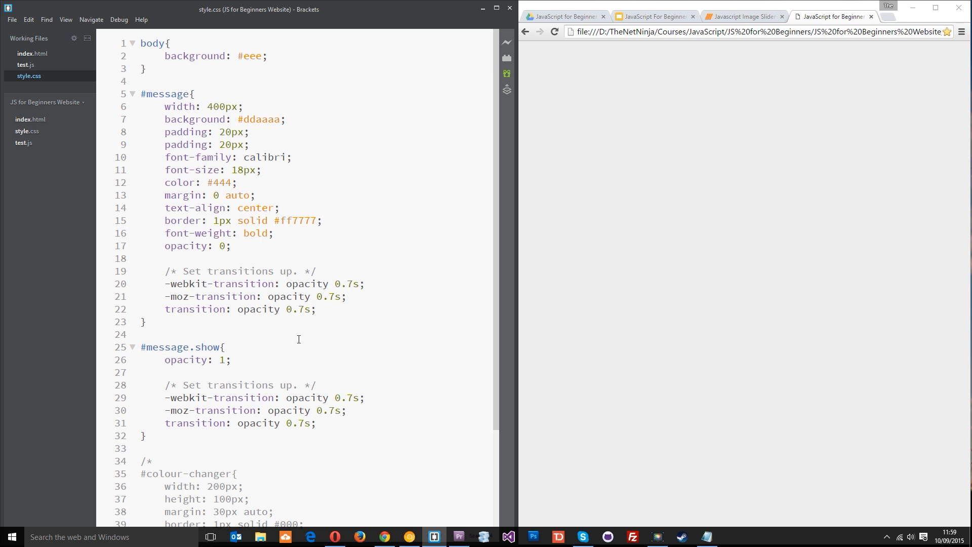
click(223, 360)
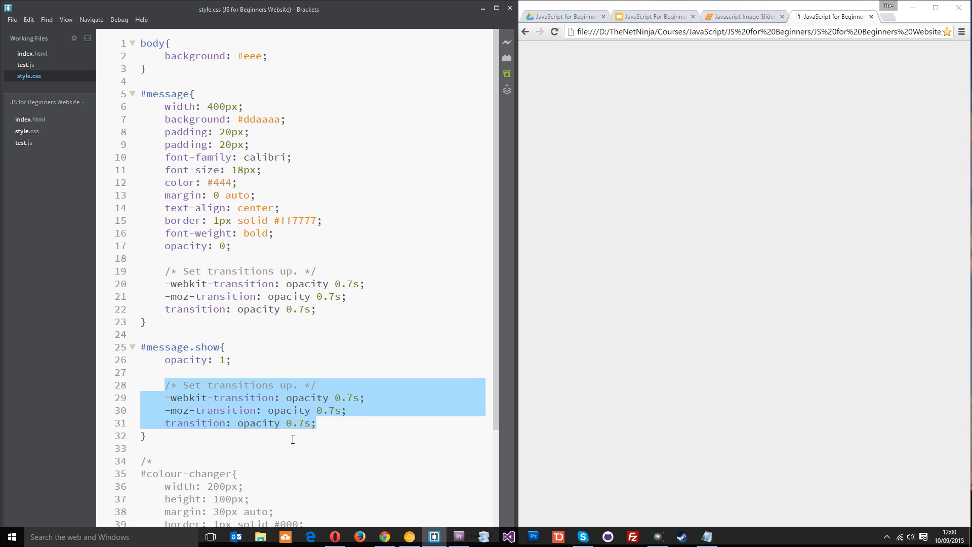
mouse_move(389, 401)
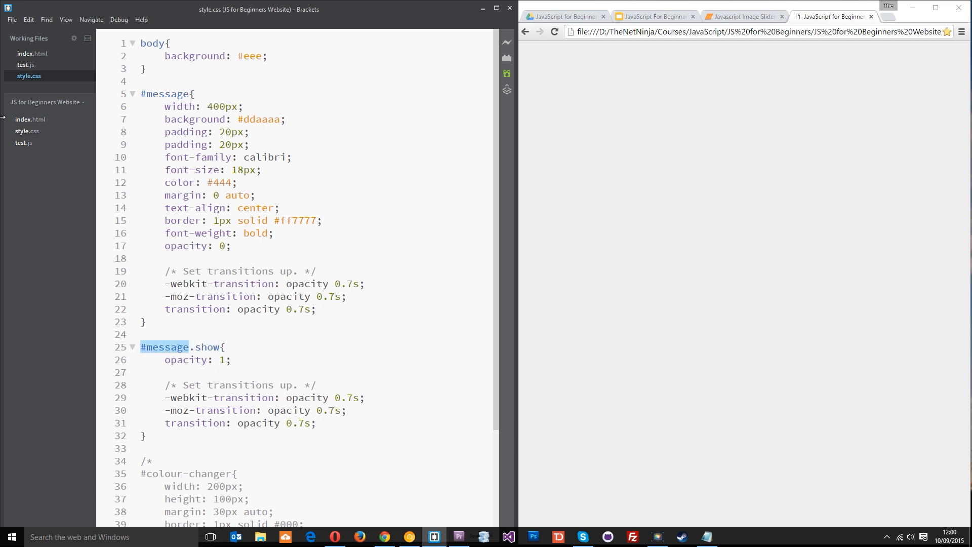
In test.js declare var myMessage = document.getElementById("message");
click(26, 65)
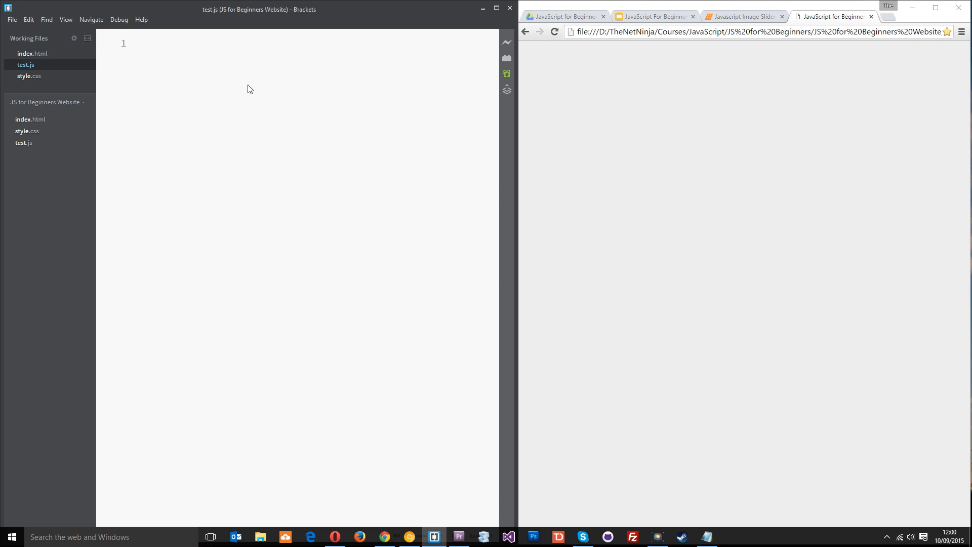
mouse_move(310, 86)
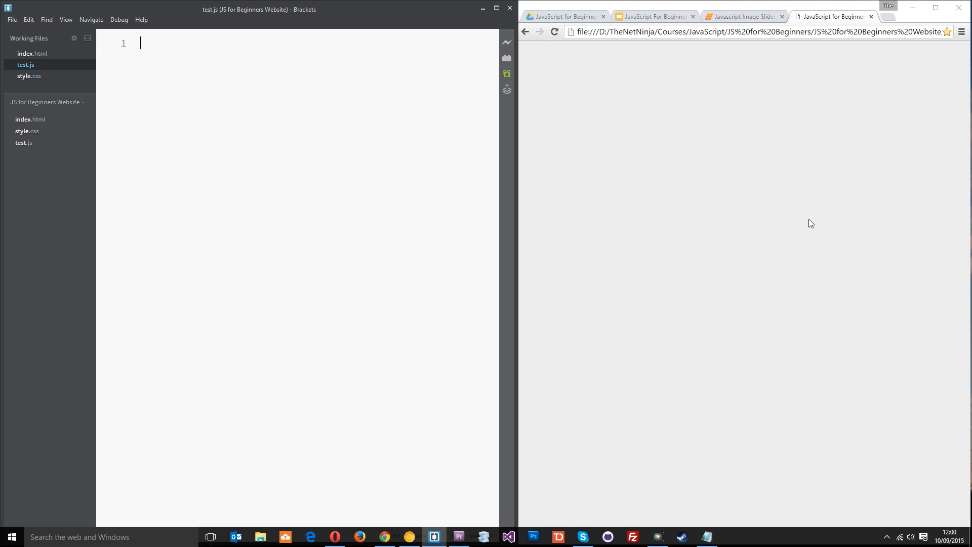
text(var)
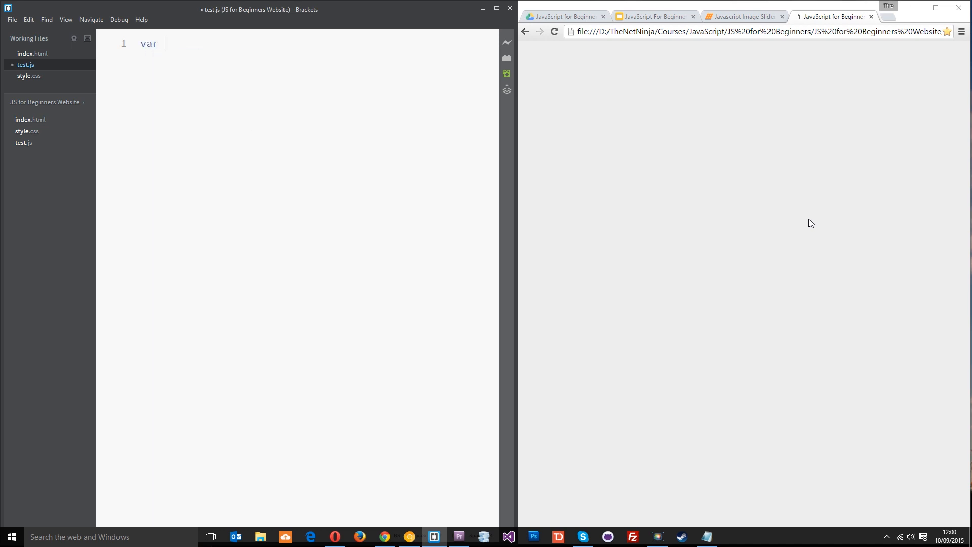
text(myMessage)
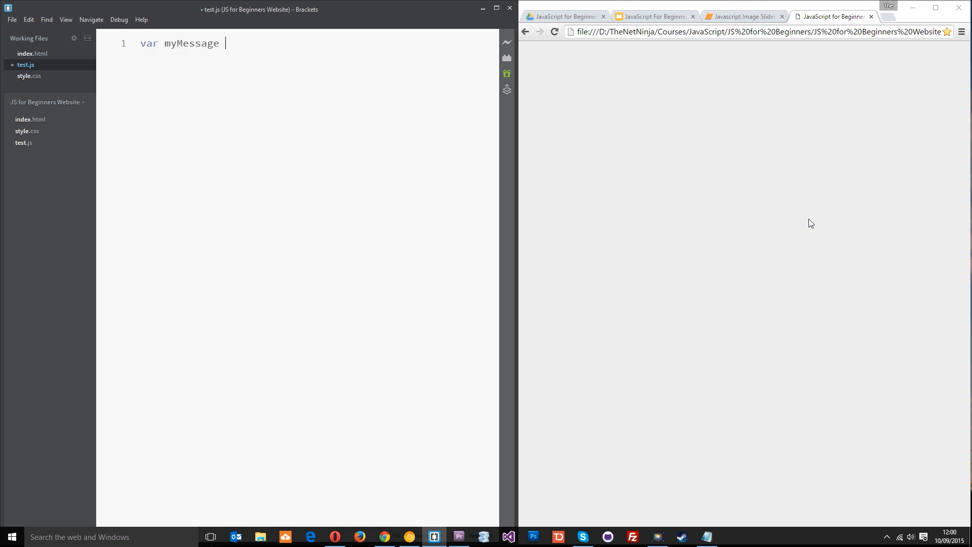
text(= document.getElementById()
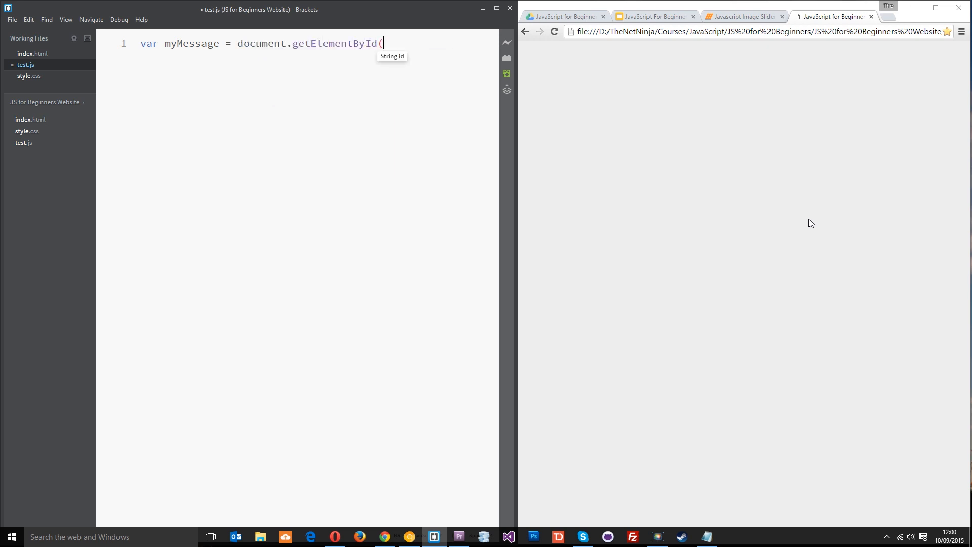
text("mess"))
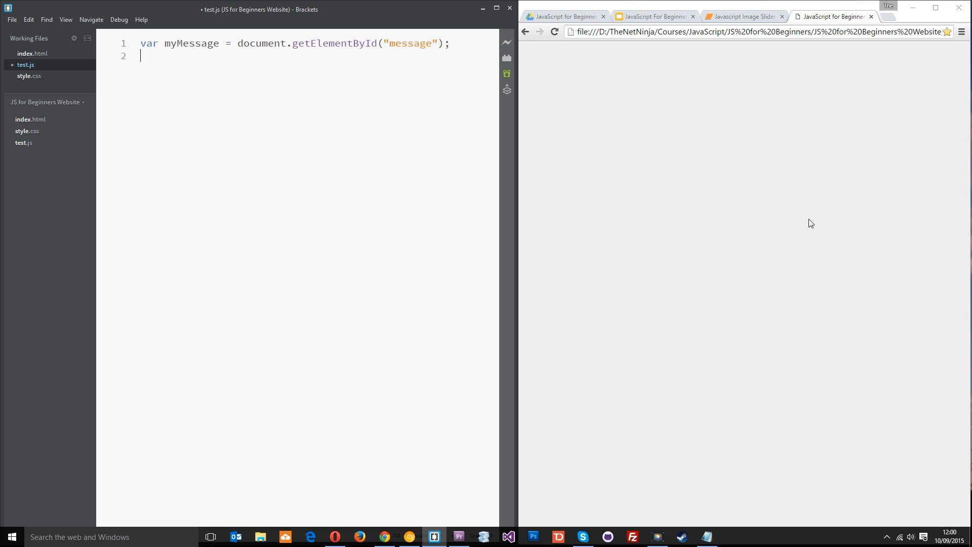
key(enter)
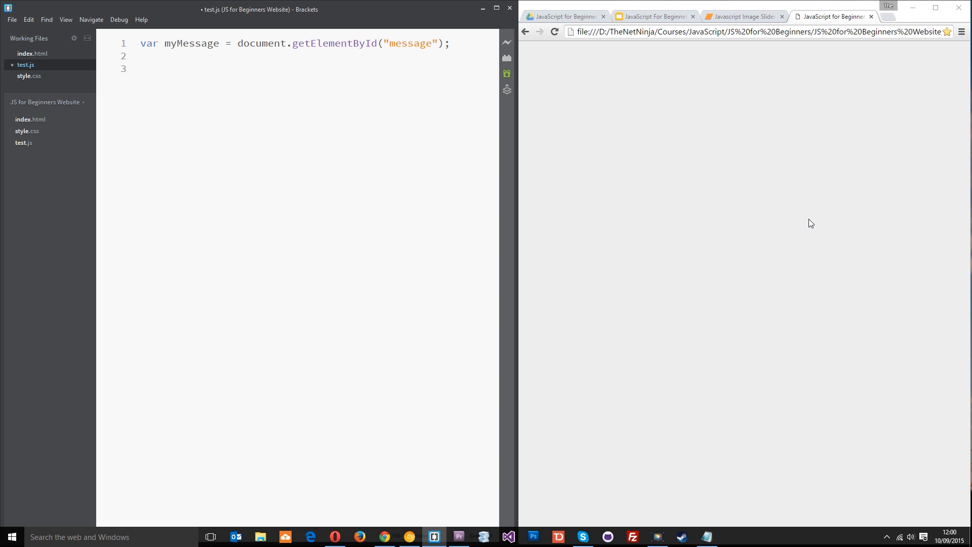
Define function showMessage() setting myMessage.className = "show";
text(function)
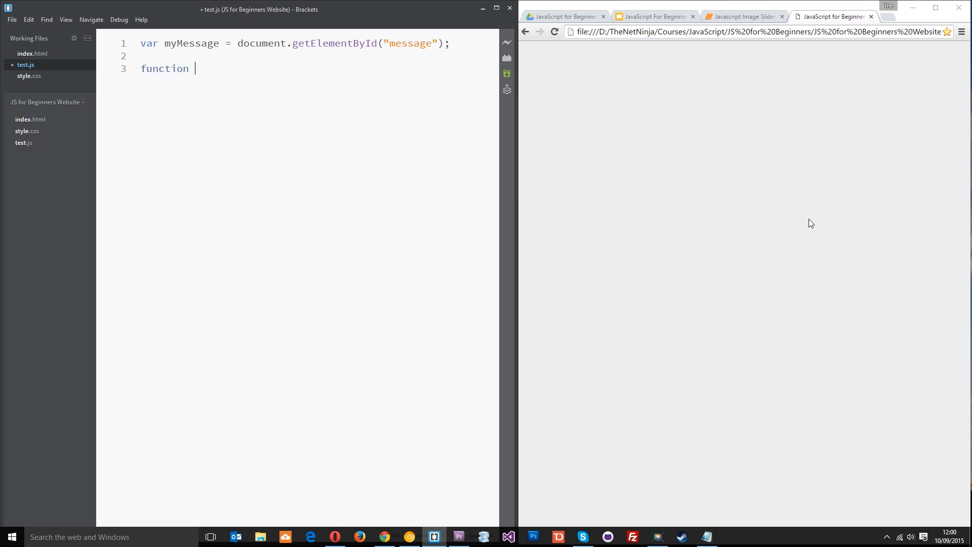
text(showMess)
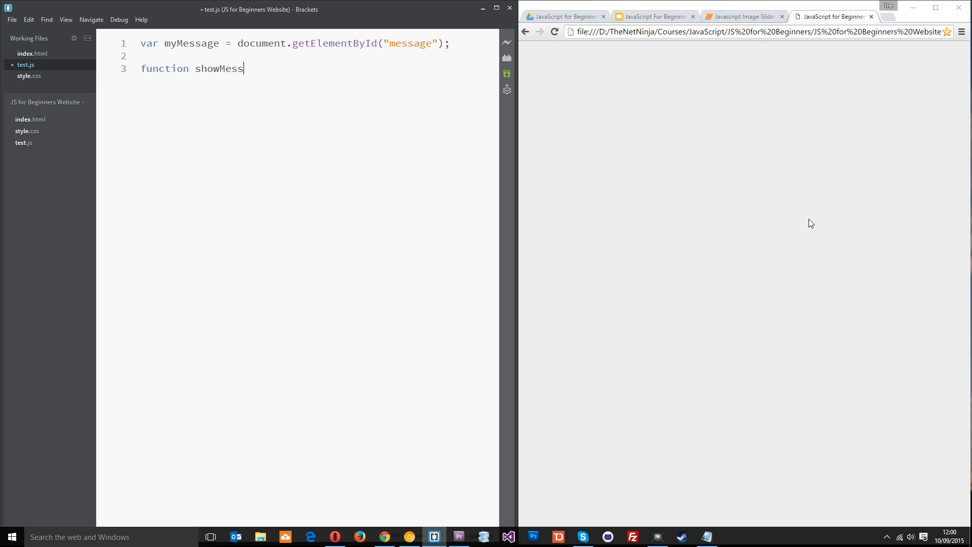
text(age(){)
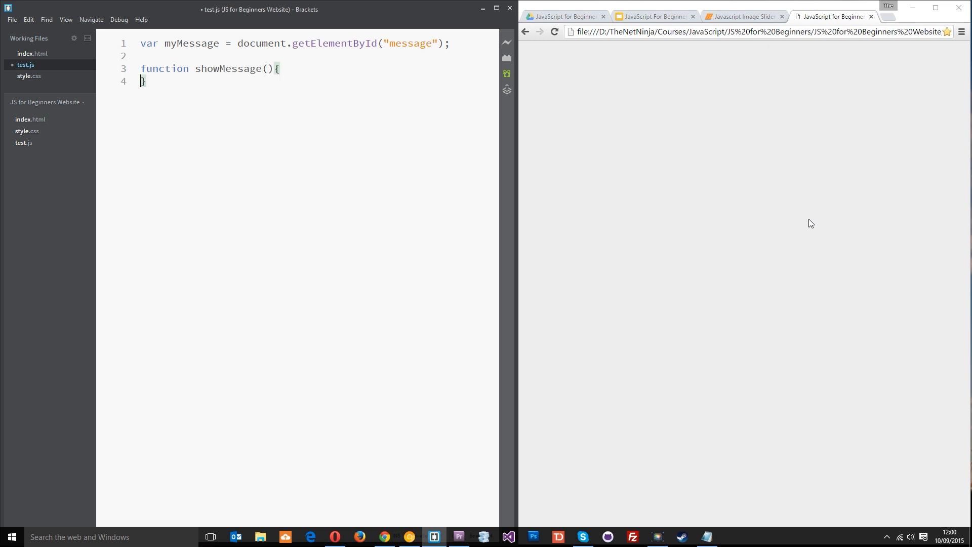
key(Enter)
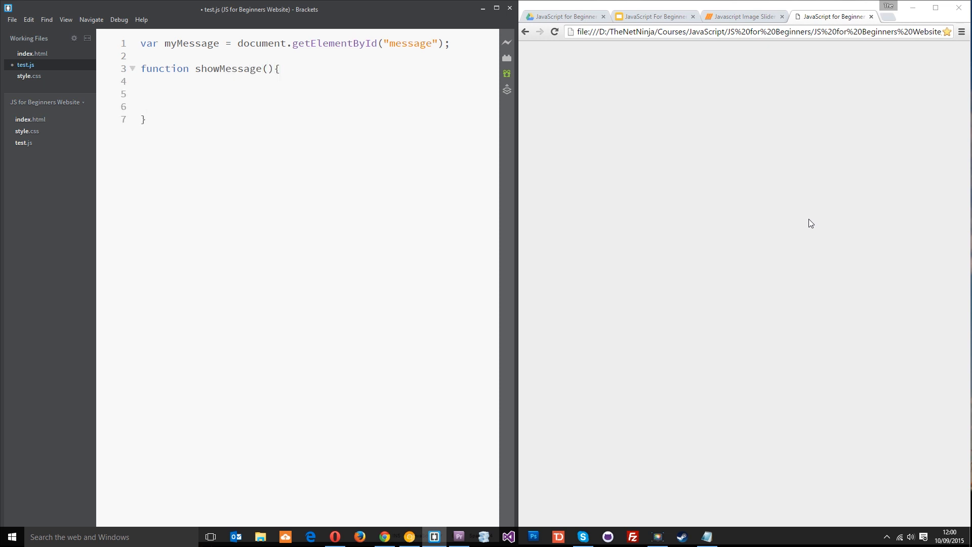
text(myMess)
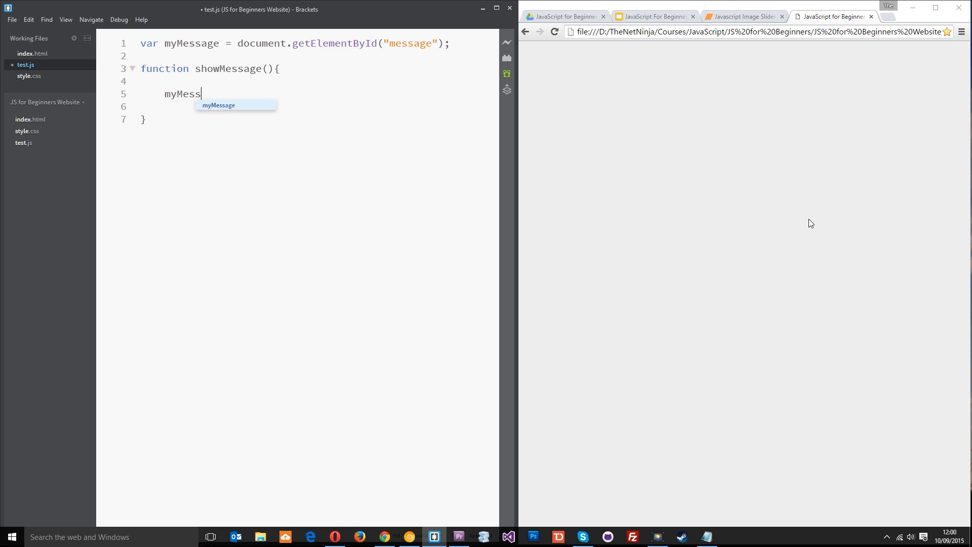
text(age)
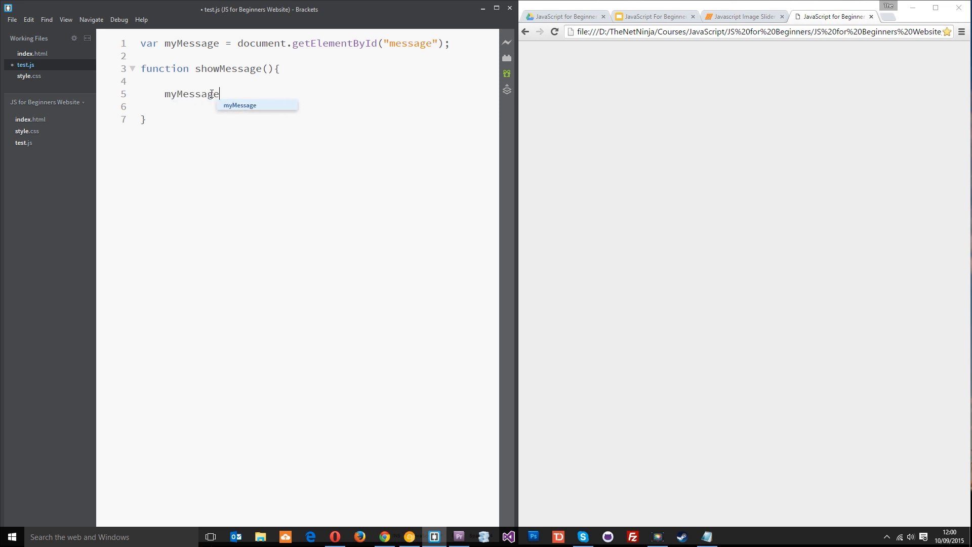
text(.)
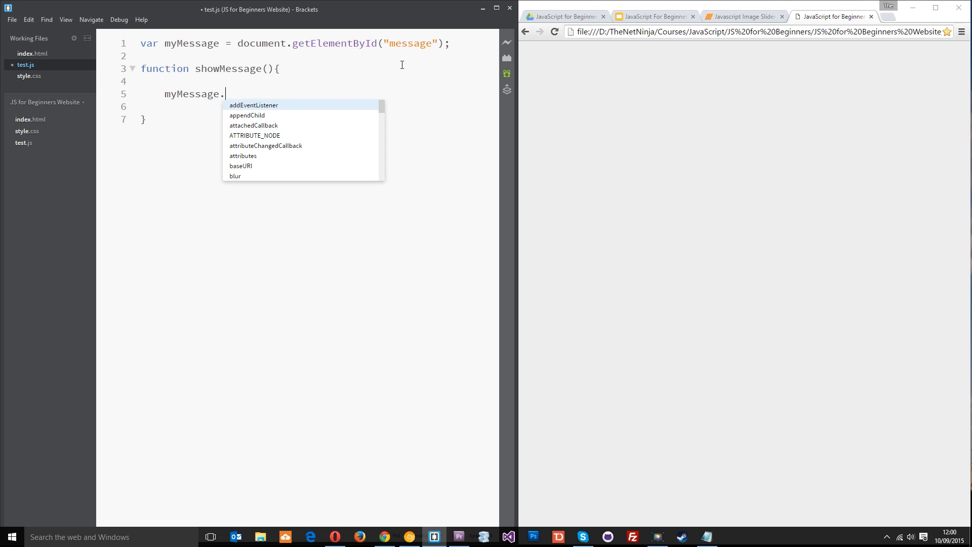
text(className)
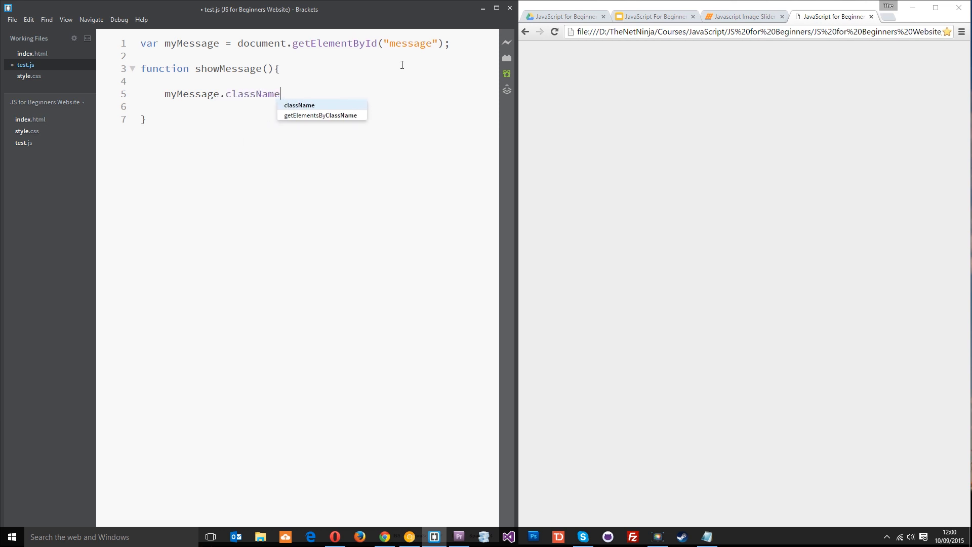
text(= "")
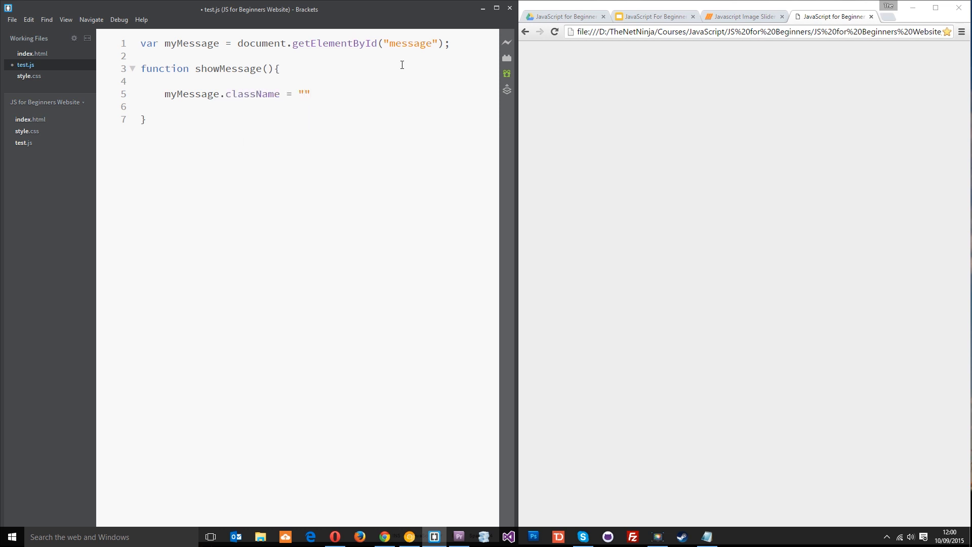
text(show;)
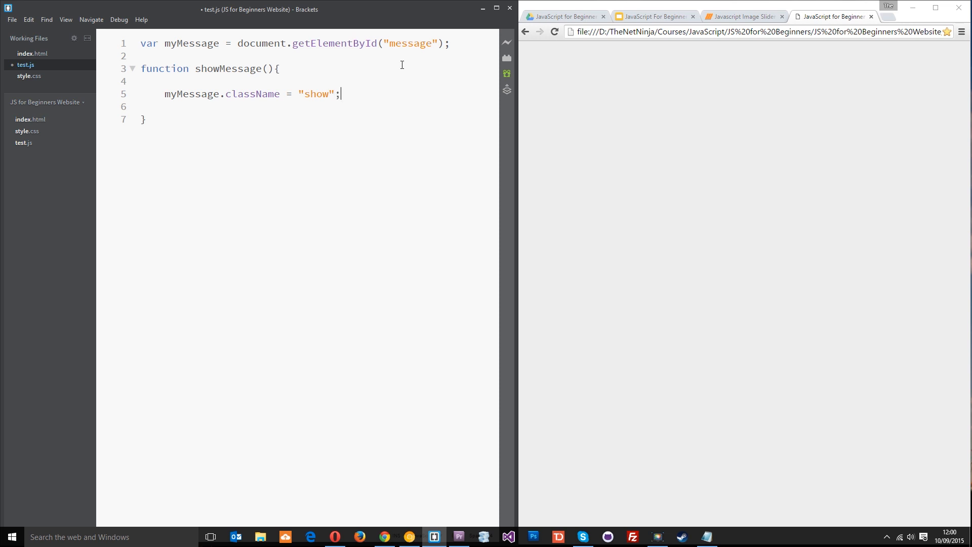
double_click(198, 93)
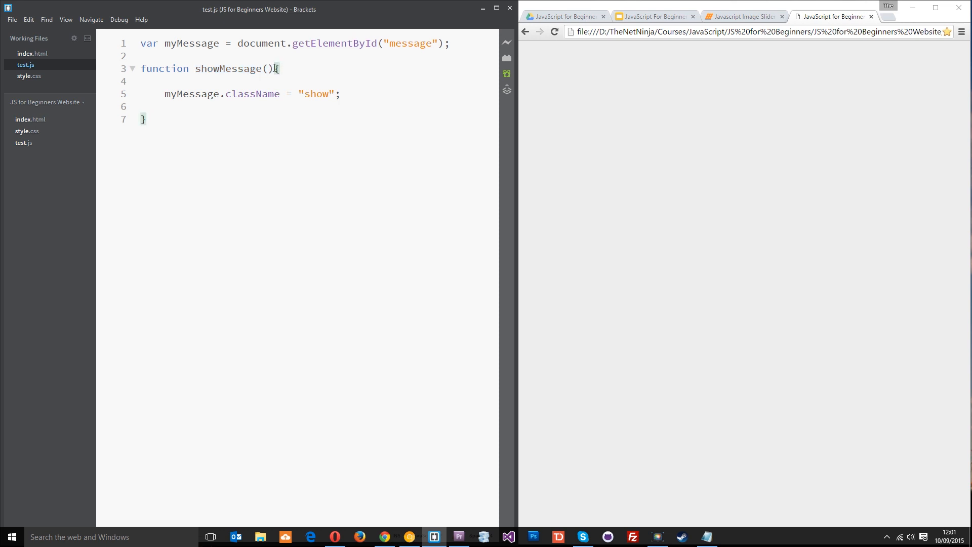
double_click(234, 68)
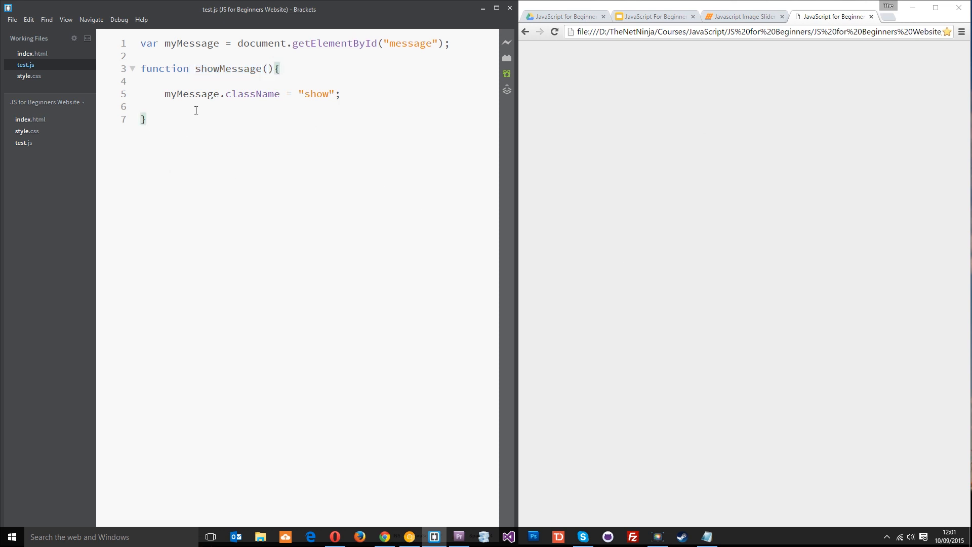
Add setTimeout(showMessage, 3000); below the function and highlight the call and delay
key(enter)
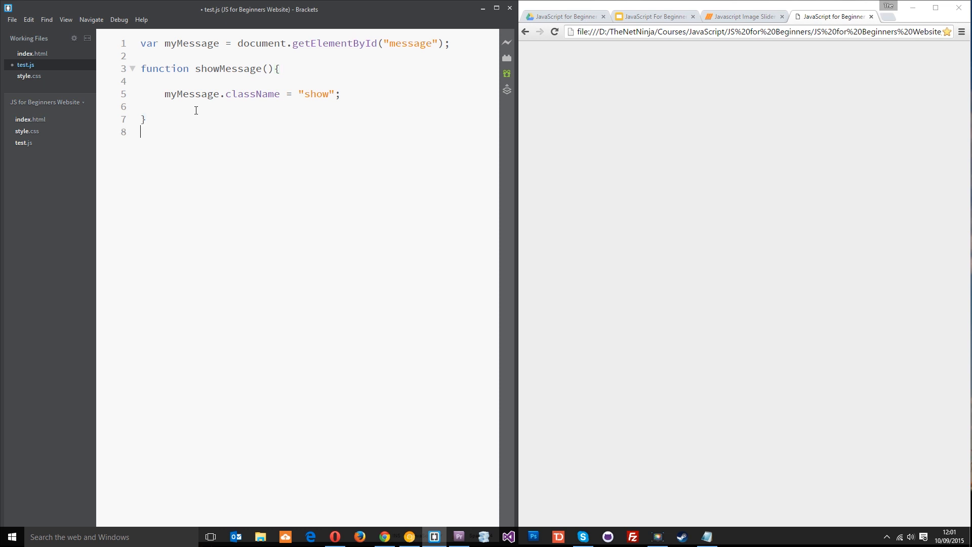
key(enter)
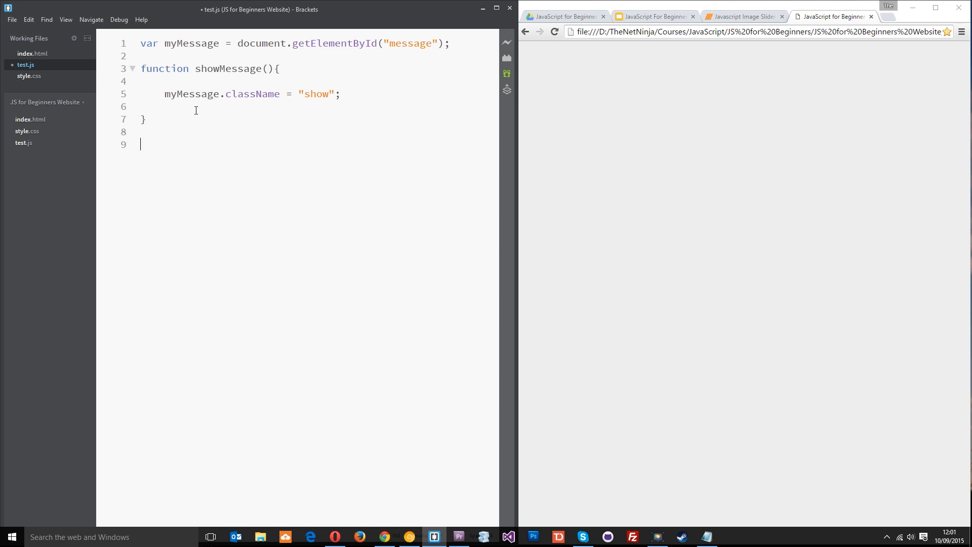
text(setTimeout()
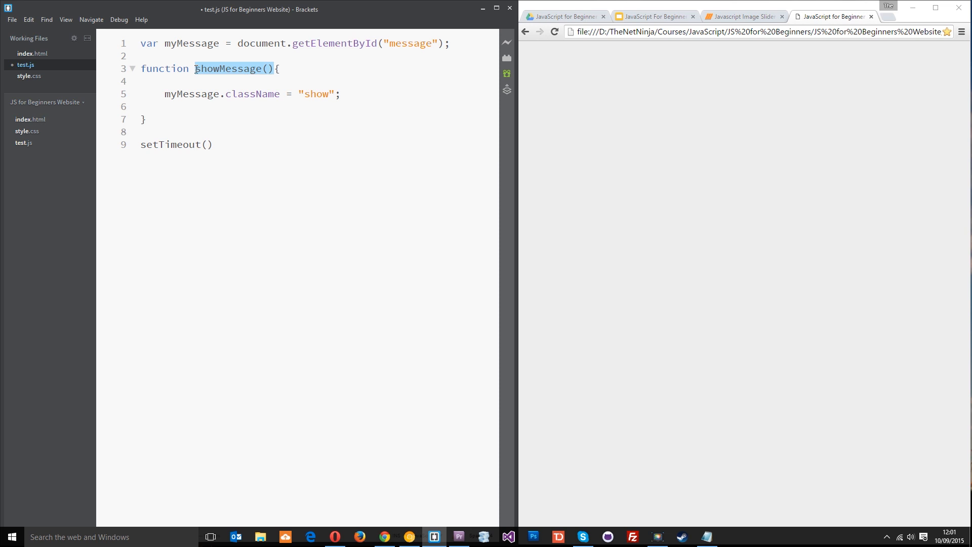
text(showMessage)
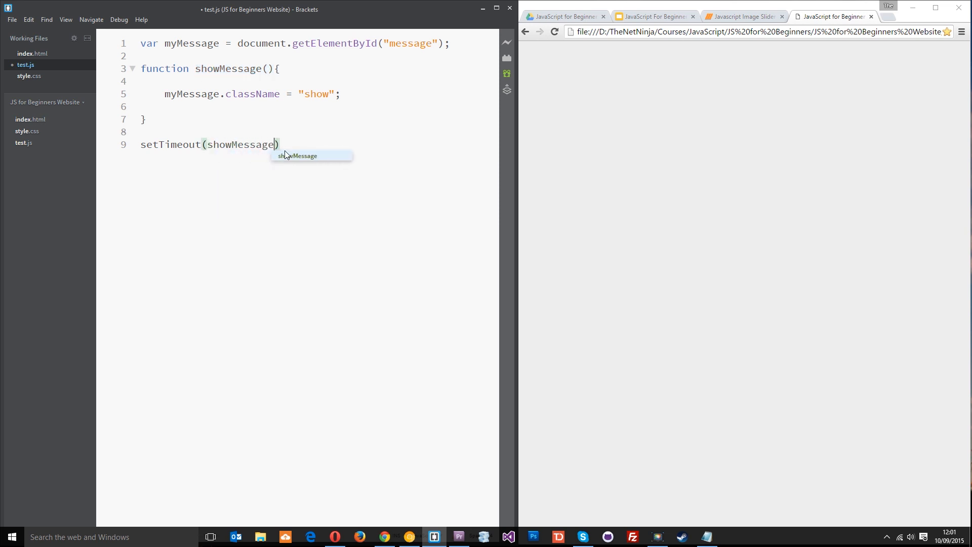
text(,)
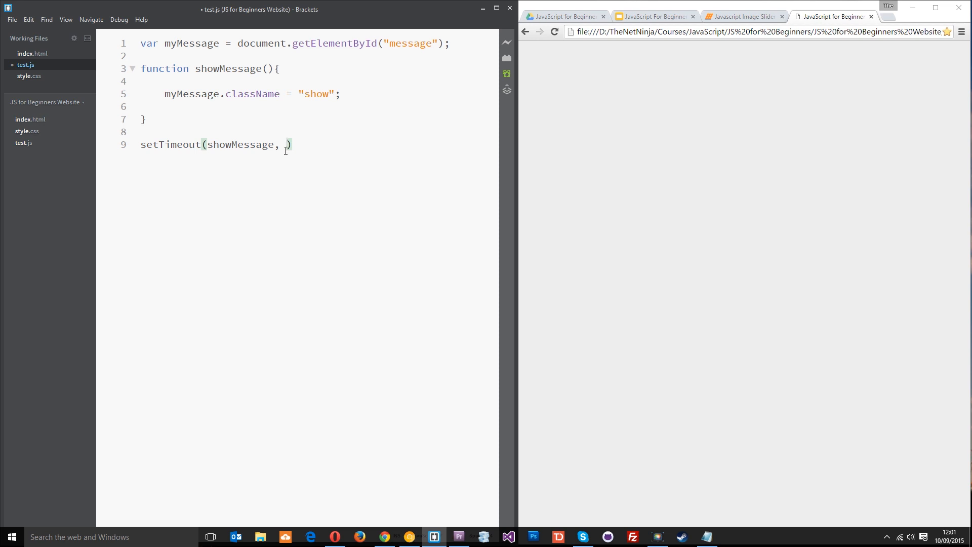
text(3)
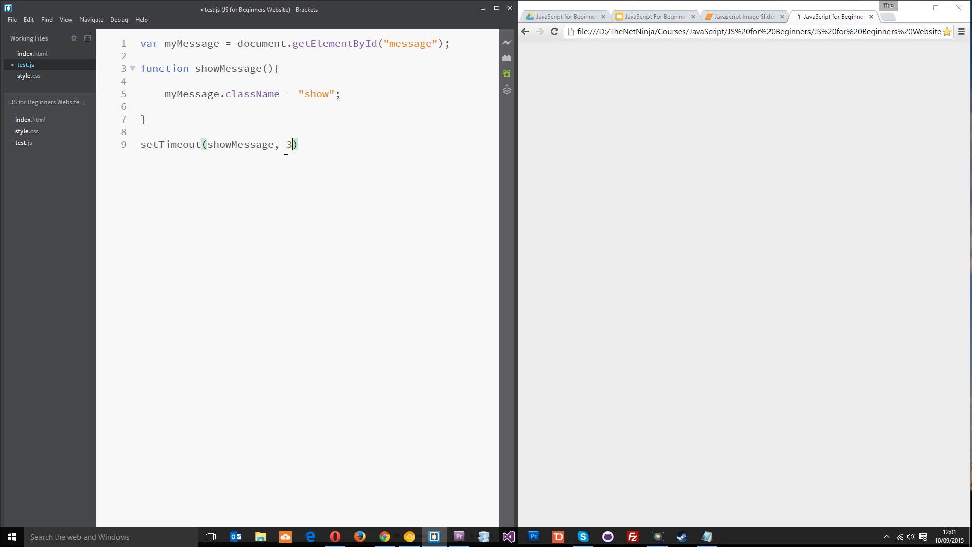
text(000)
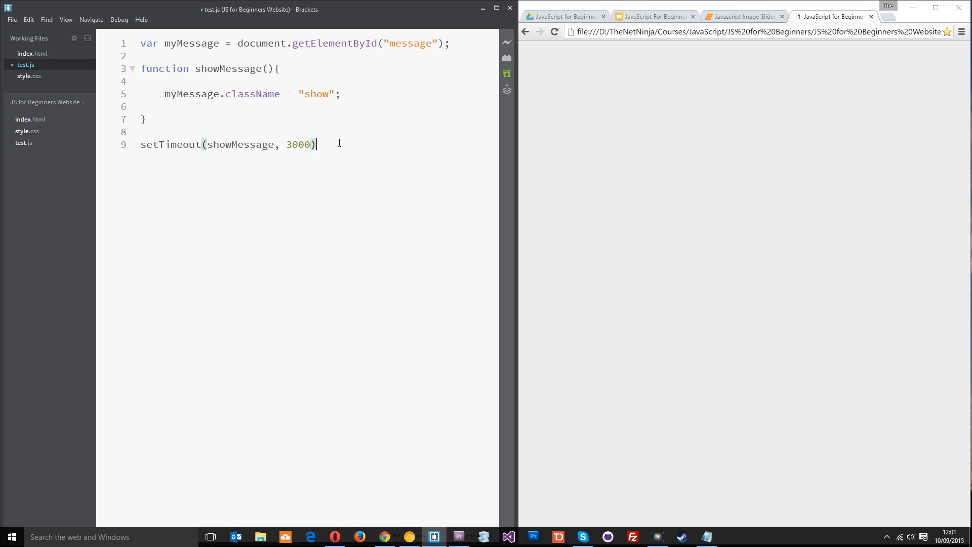
text(;)
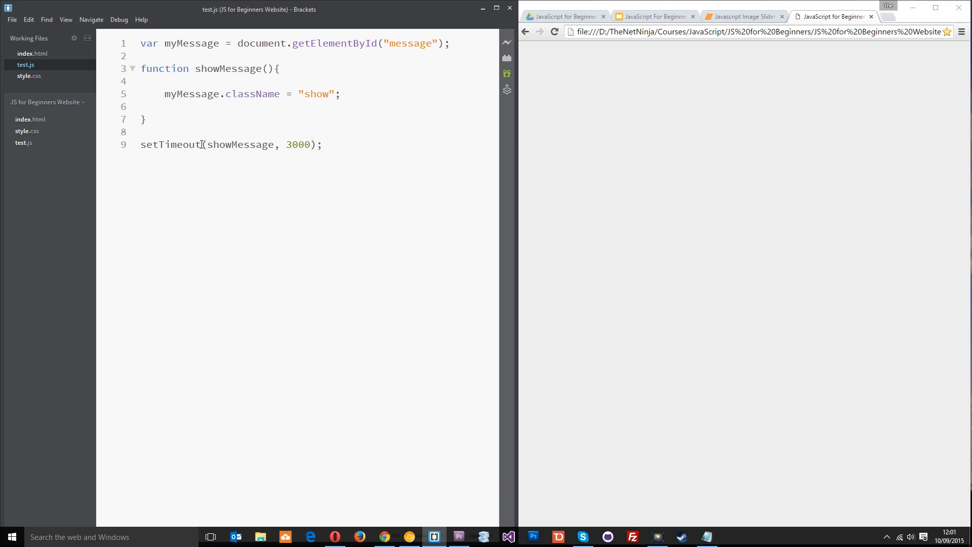
double_click(170, 145)
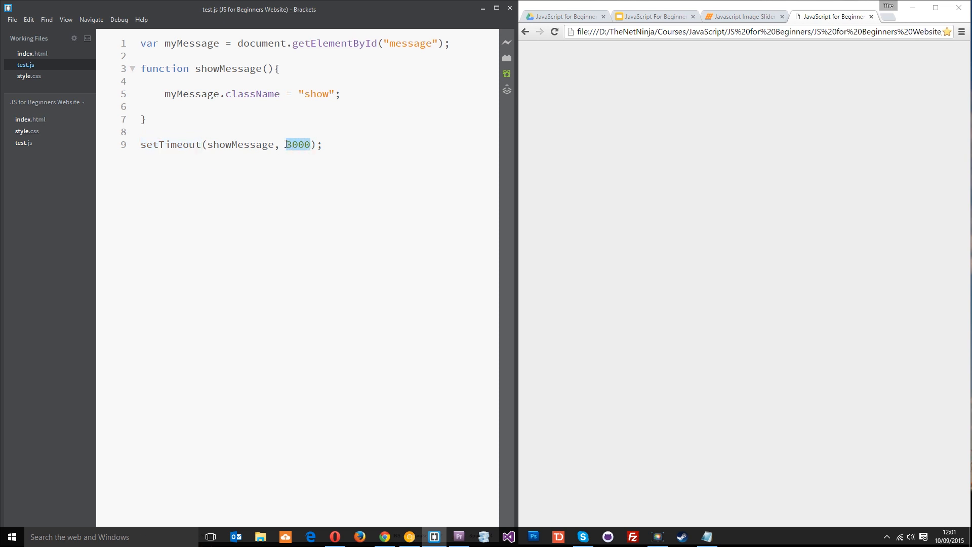
double_click(239, 145)
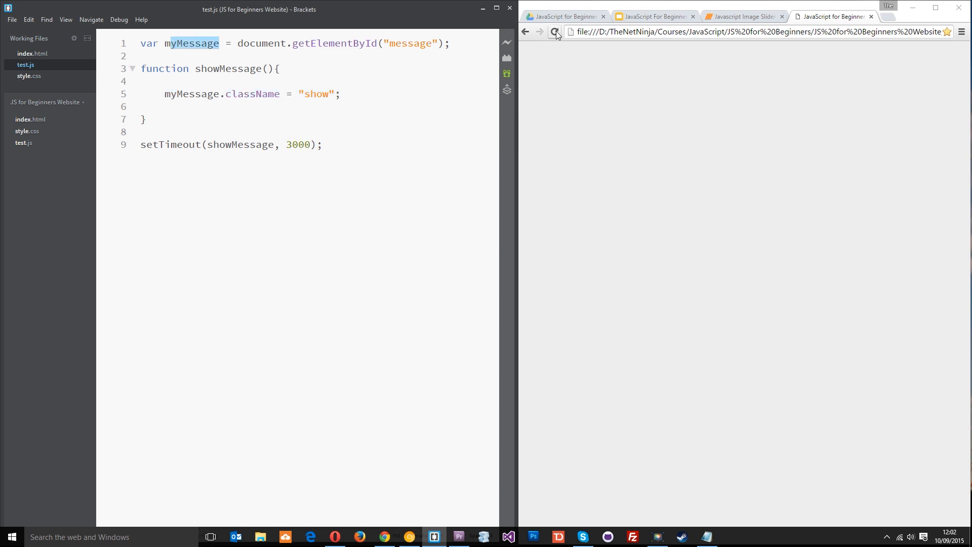
Reload the Chrome preview so the pink notification box fades in after the delay
click(554, 31)
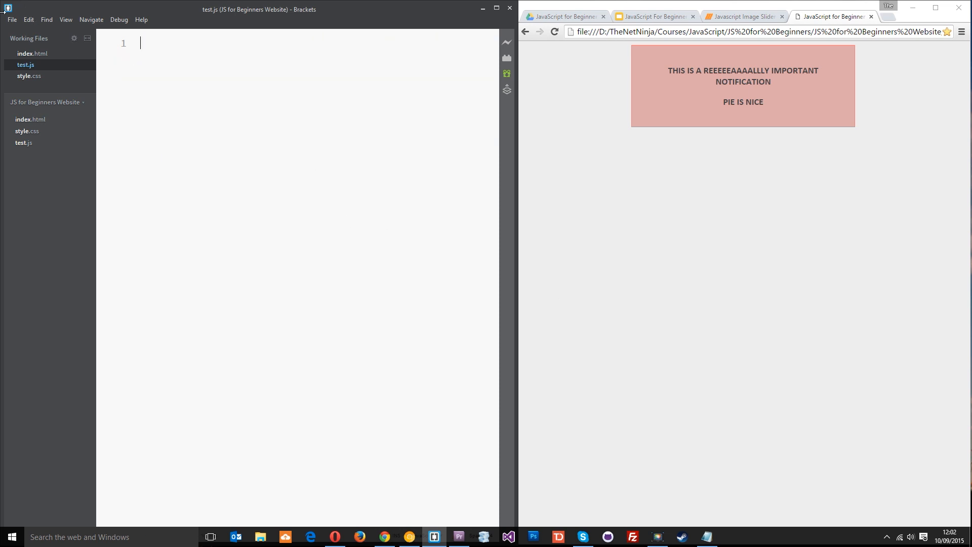
Delete the message div from index.html and uncomment the colour-changer div
click(33, 54)
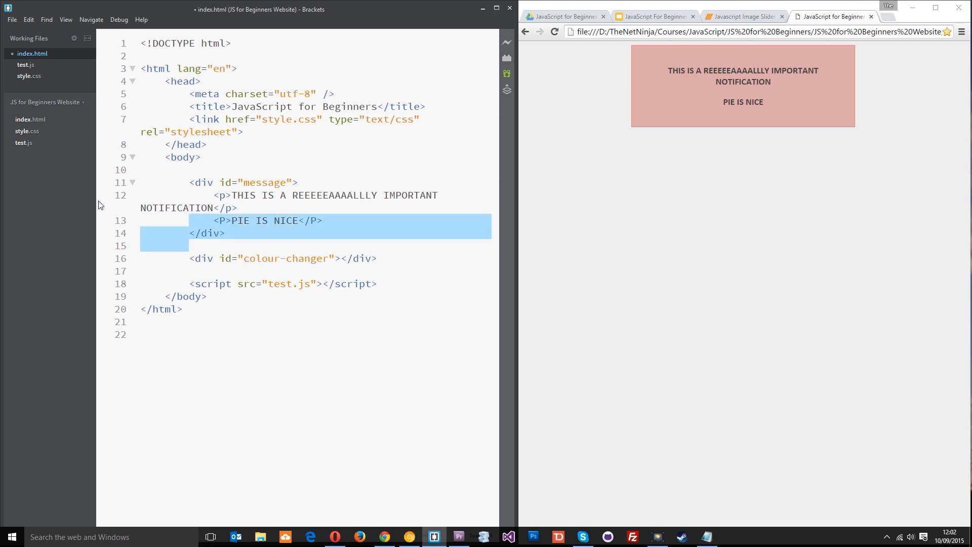
key(Delete)
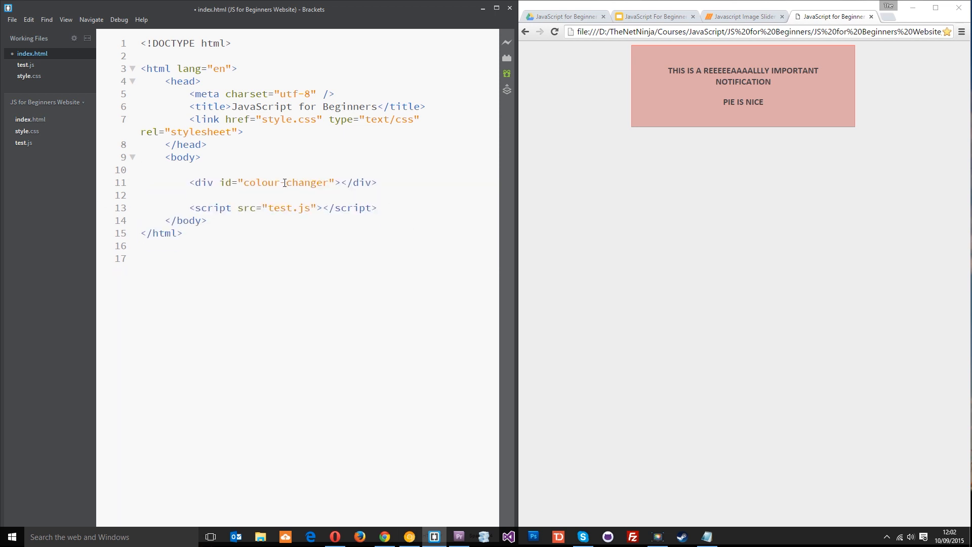
text(-)
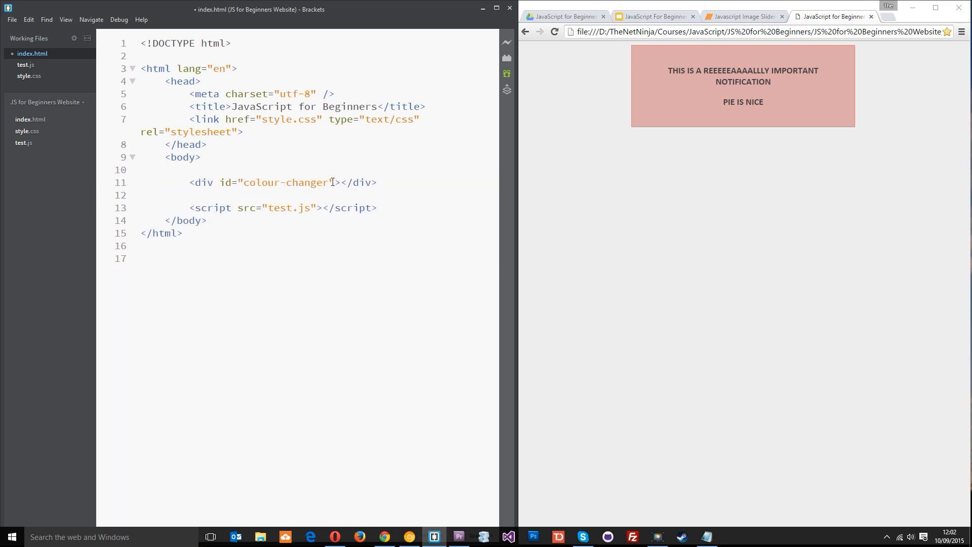
double_click(285, 182)
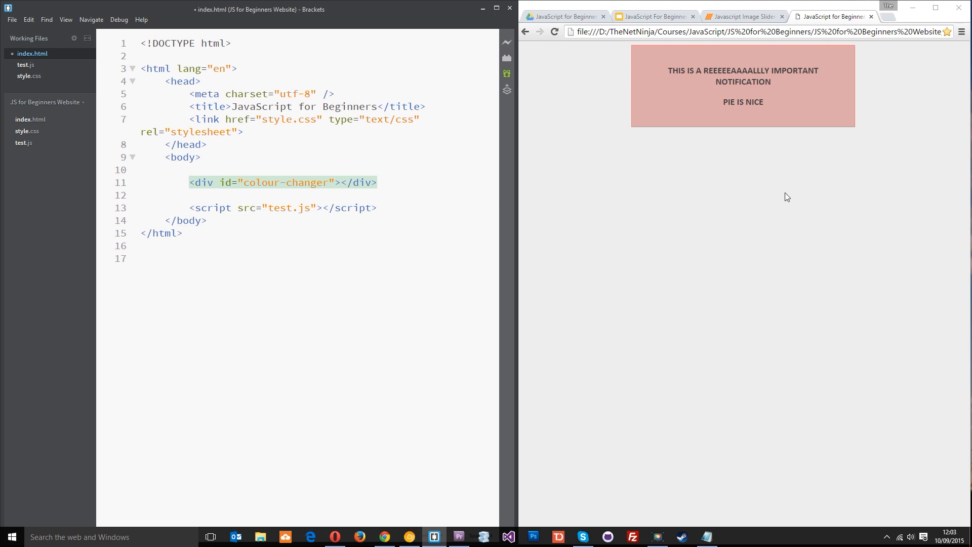
mouse_move(765, 242)
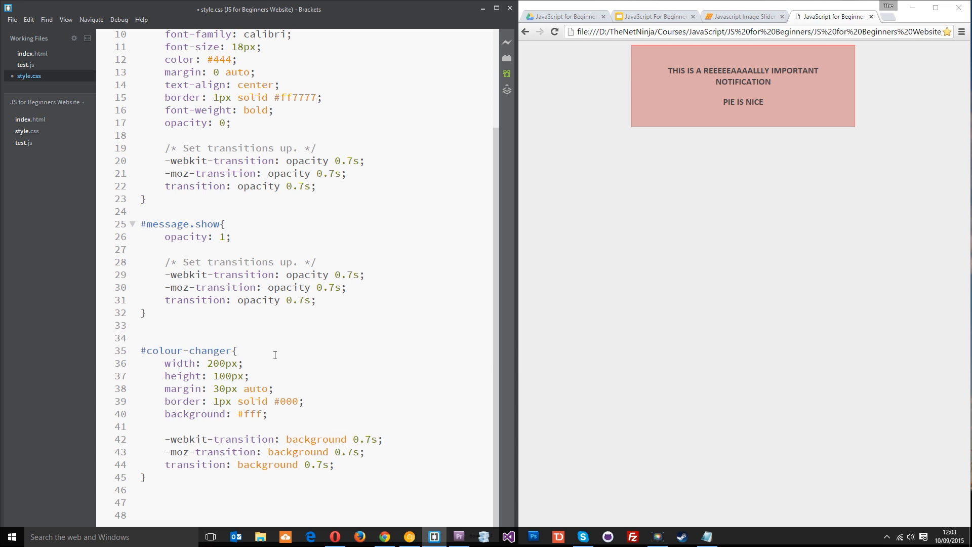
Review the #colour-changer rule in style.css: 200 by 100 pixels, white background, background transitions
drag(252, 401, 267, 414)
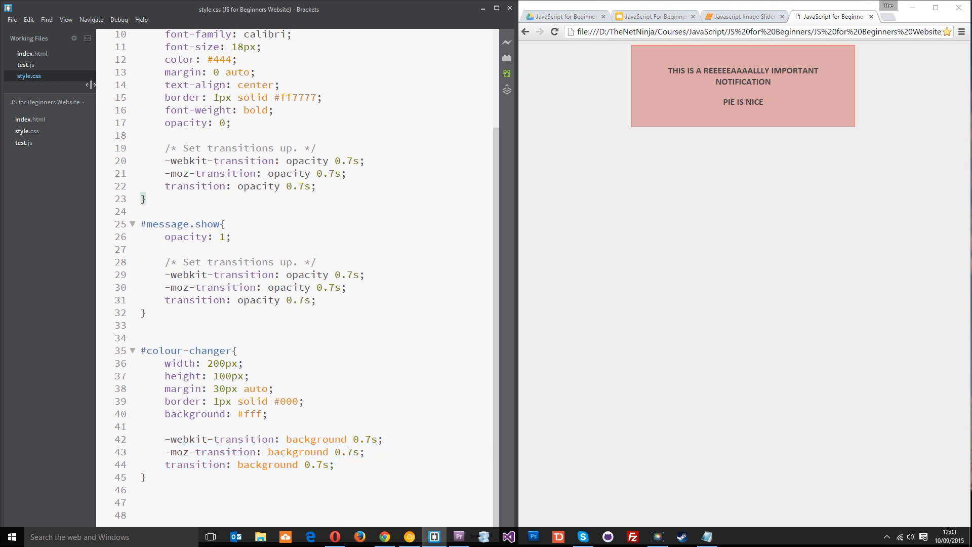
In test.js declare var colourChanger = document.getElementById("colour-changer");, checking the id in index.html
click(27, 65)
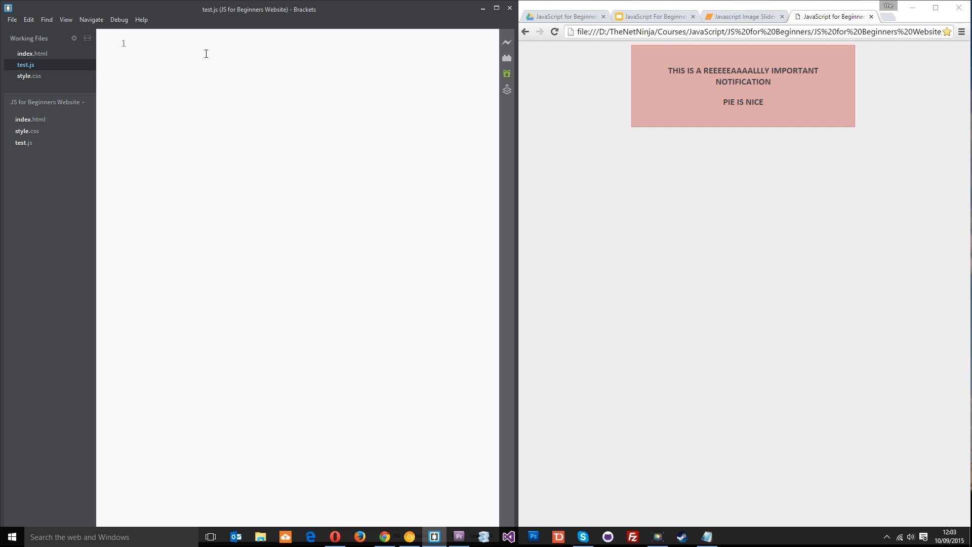
text(var)
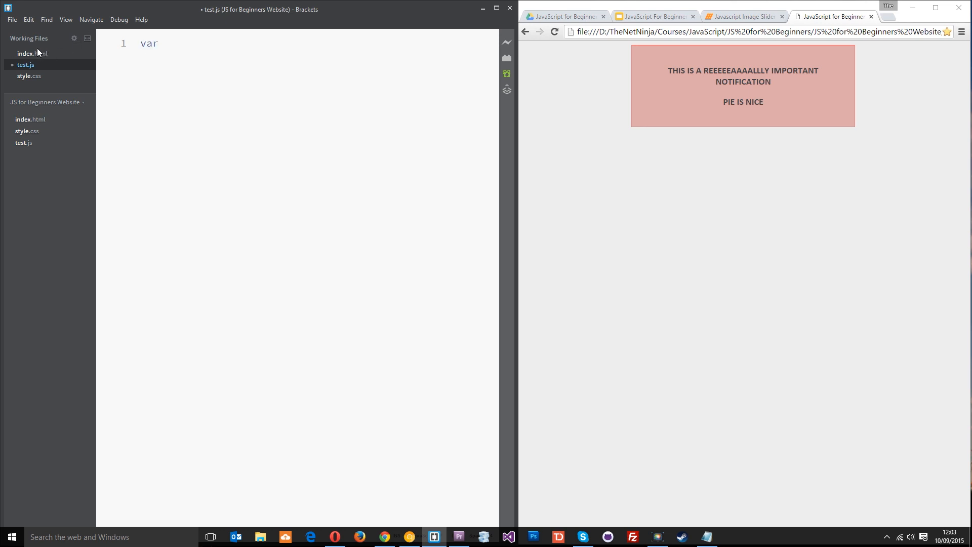
click(32, 53)
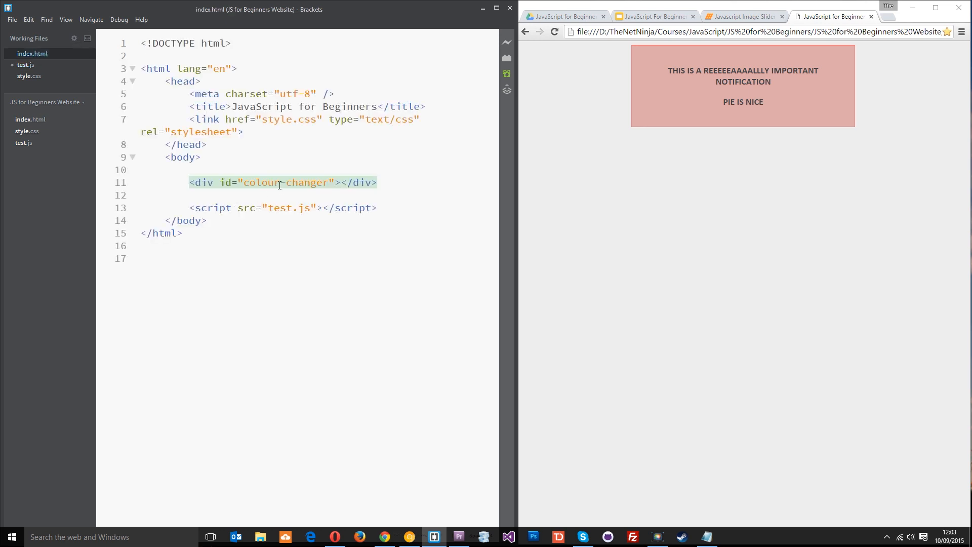
click(25, 65)
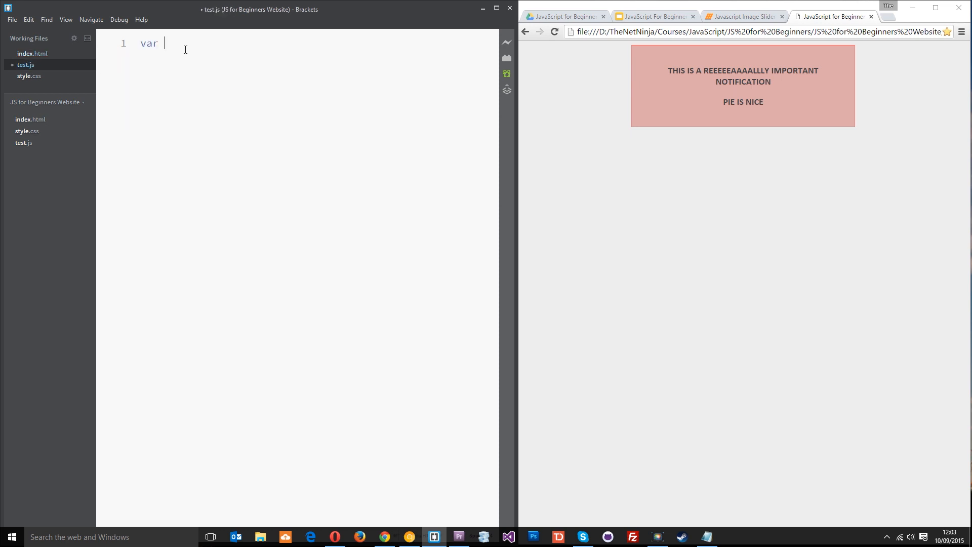
text(colourChanger)
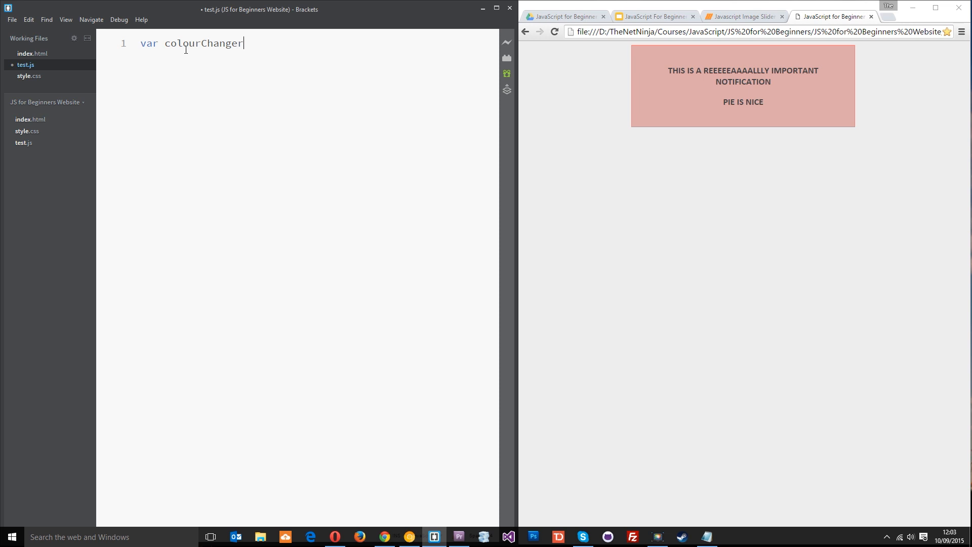
text(= document.getElementById("c)
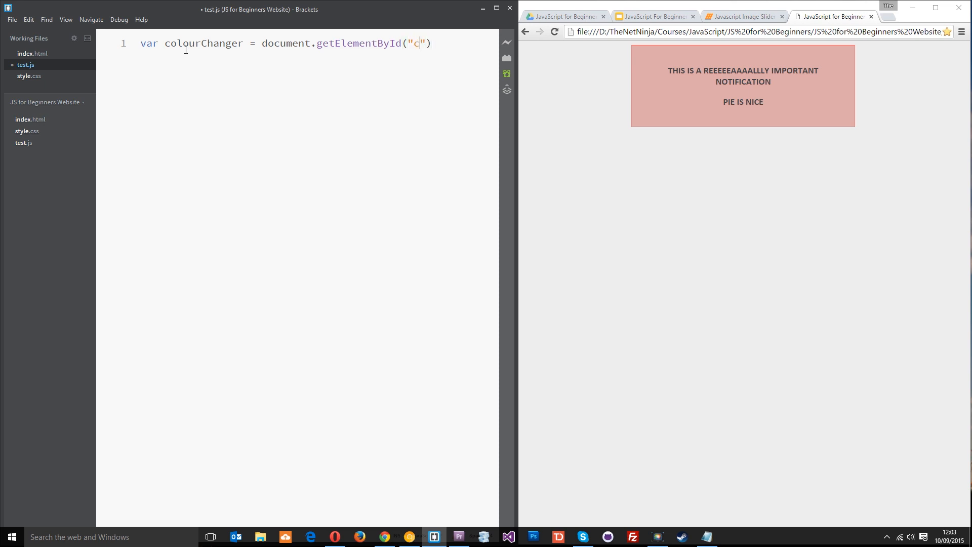
text(olour-ch)
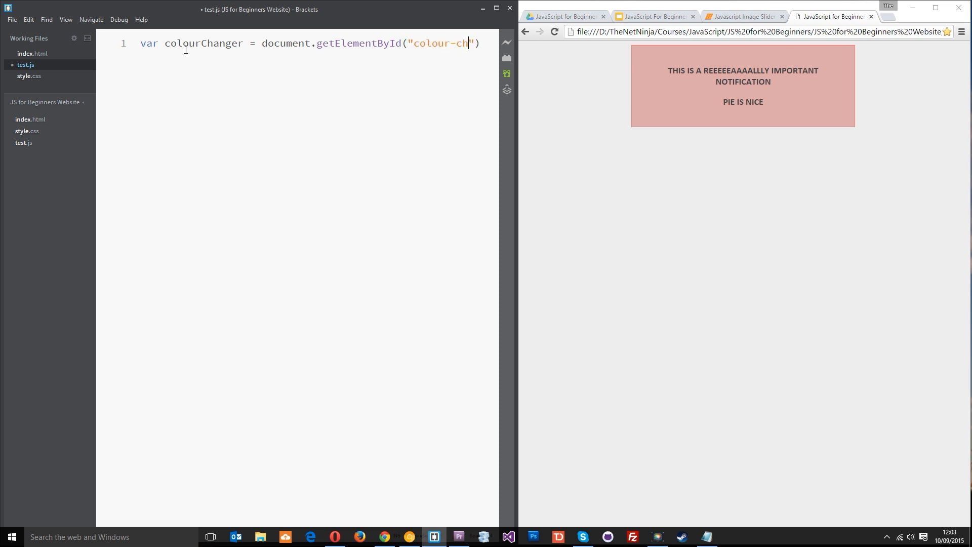
text(anger)
text(var colou)
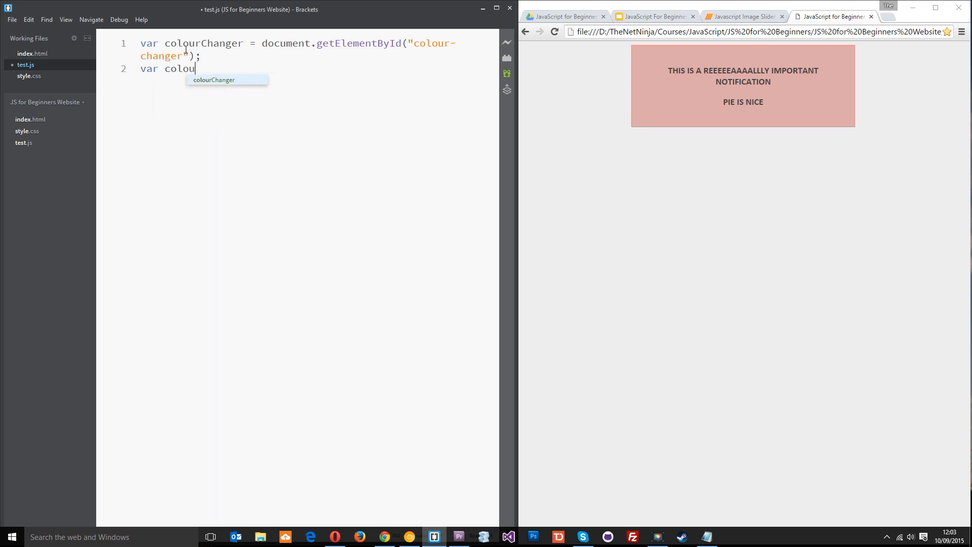
Declare var colours = ["red", "blue", "green", "pink"];
text(rs = [])
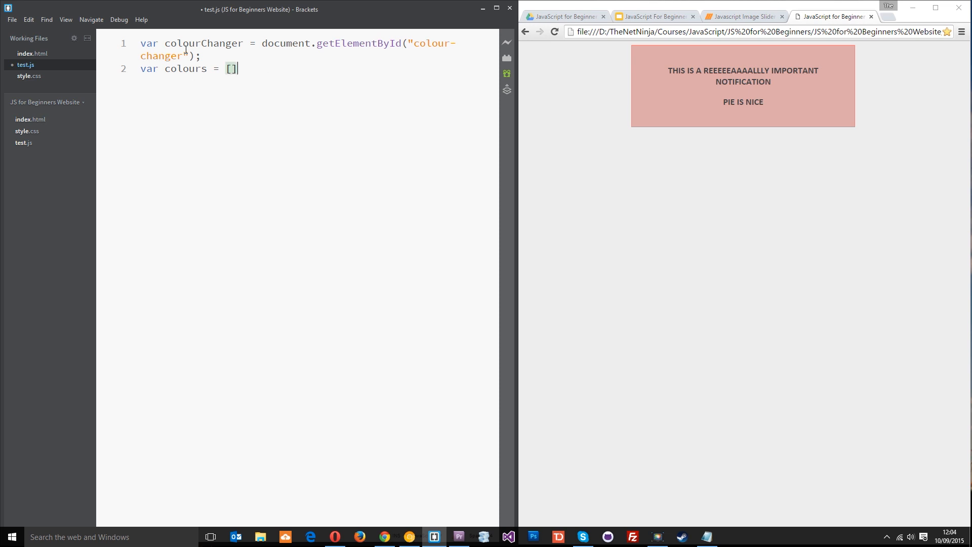
text(;)
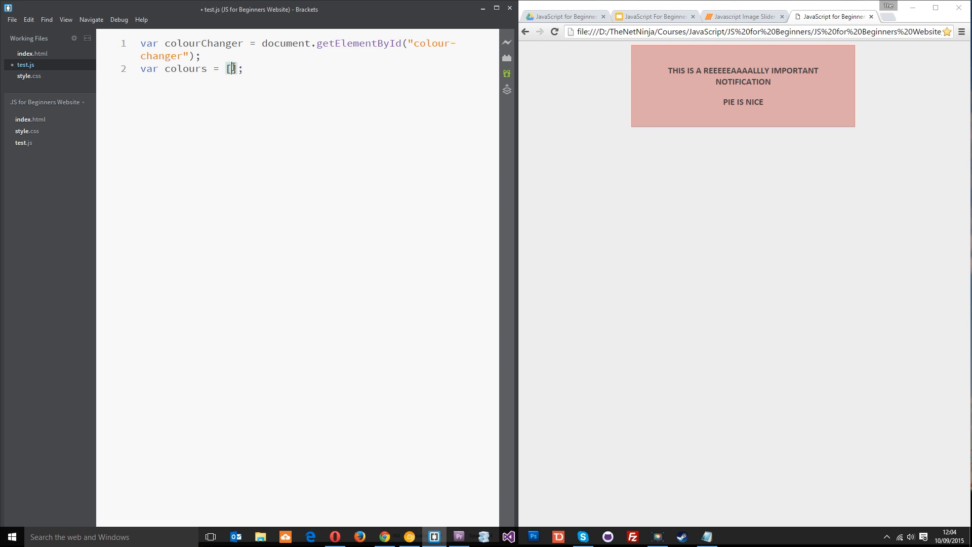
text(")
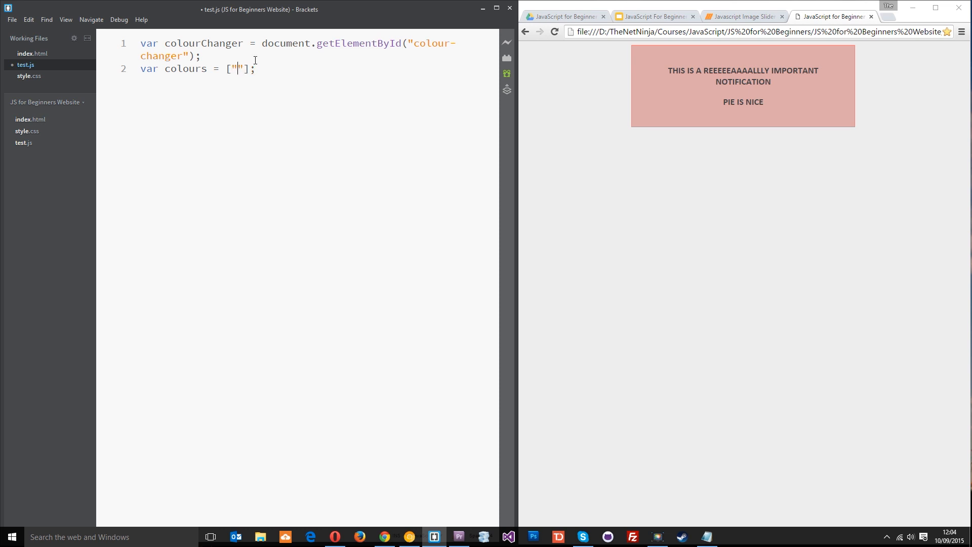
text(red)
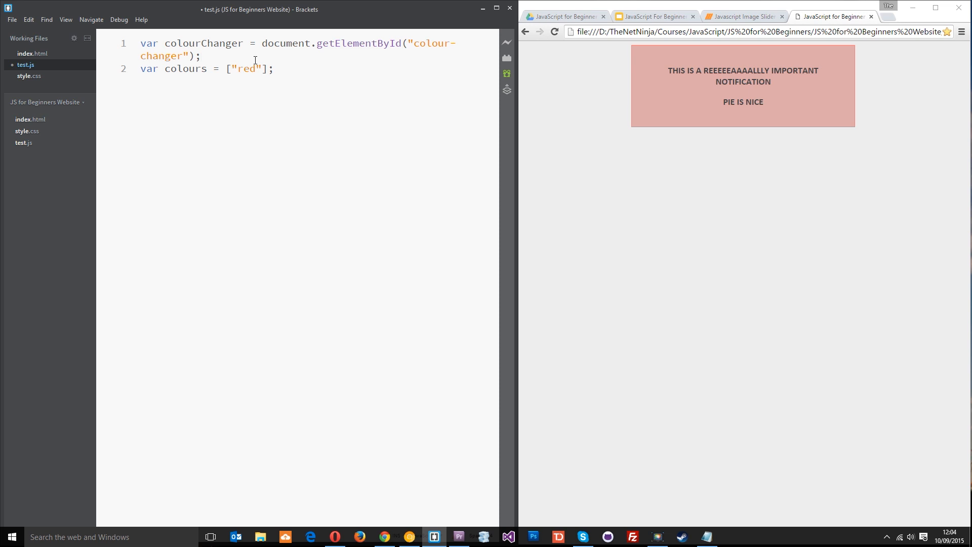
text(", "blue)
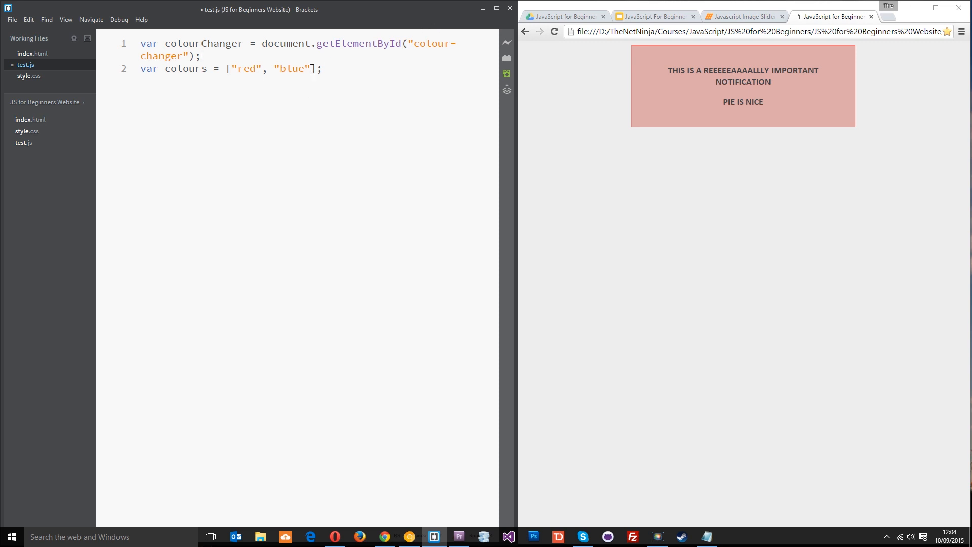
text(, "")
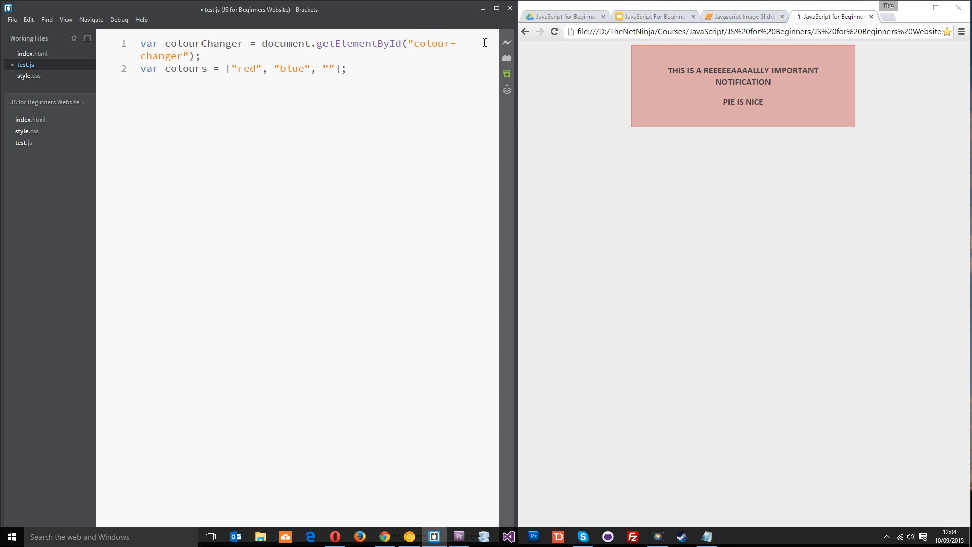
text(green)
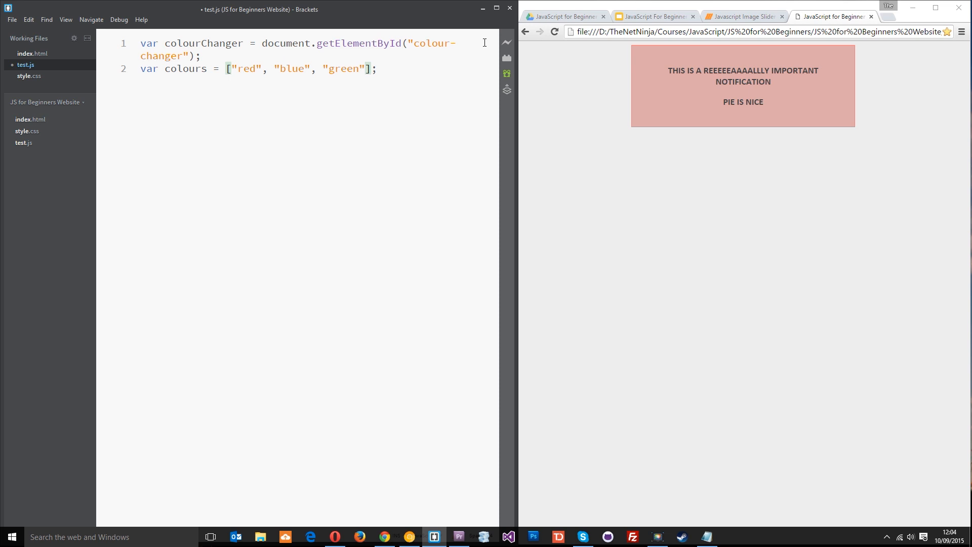
text(, "p")
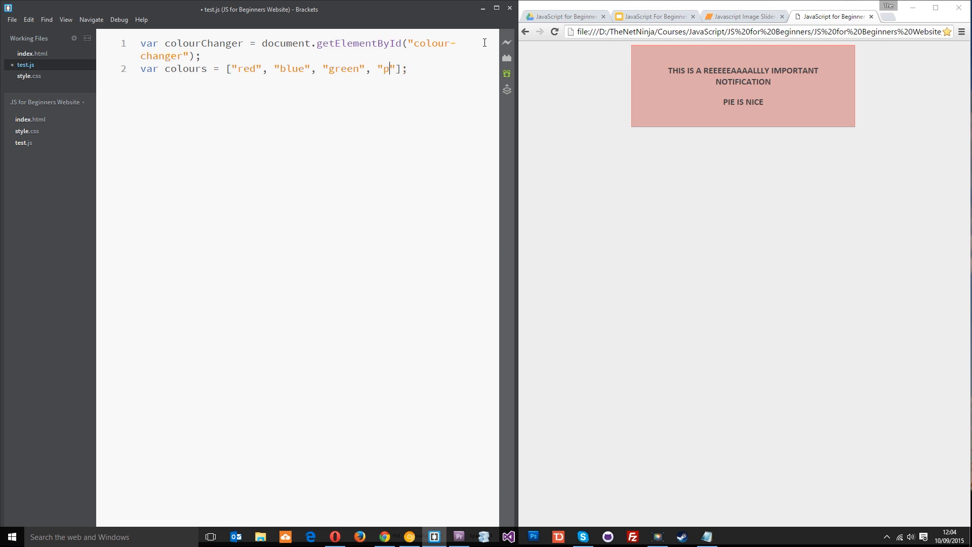
text(ink)
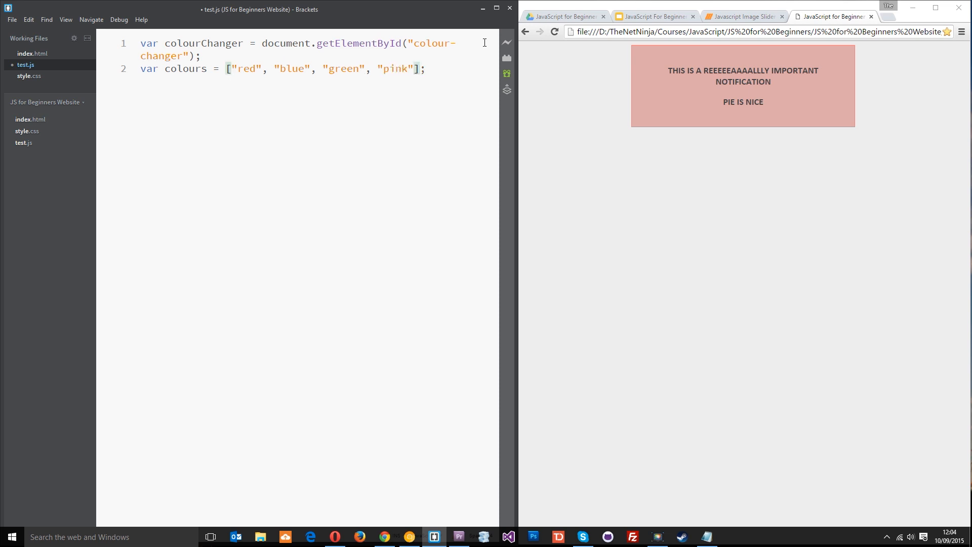
drag(224, 68, 425, 68)
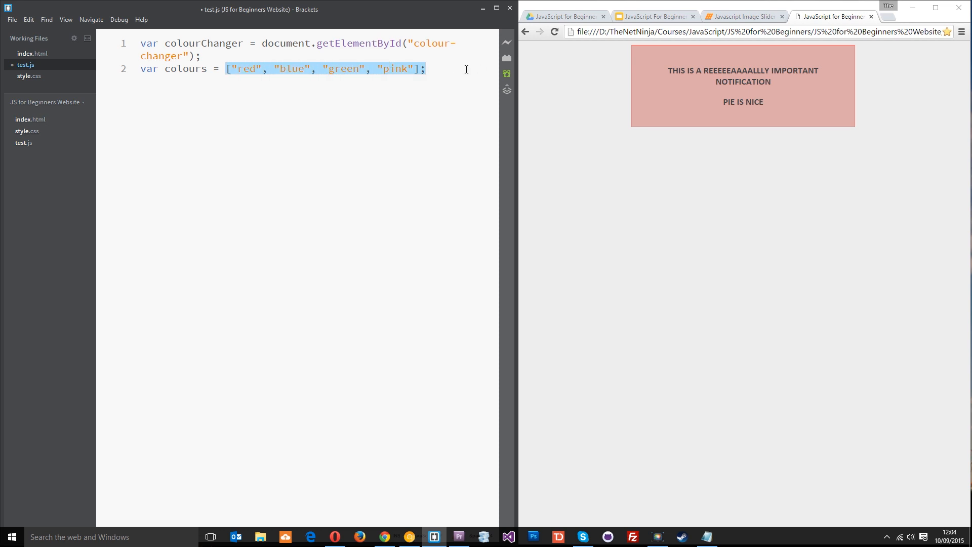
Declare var counter = 0; and highlight its starting value
text(var)
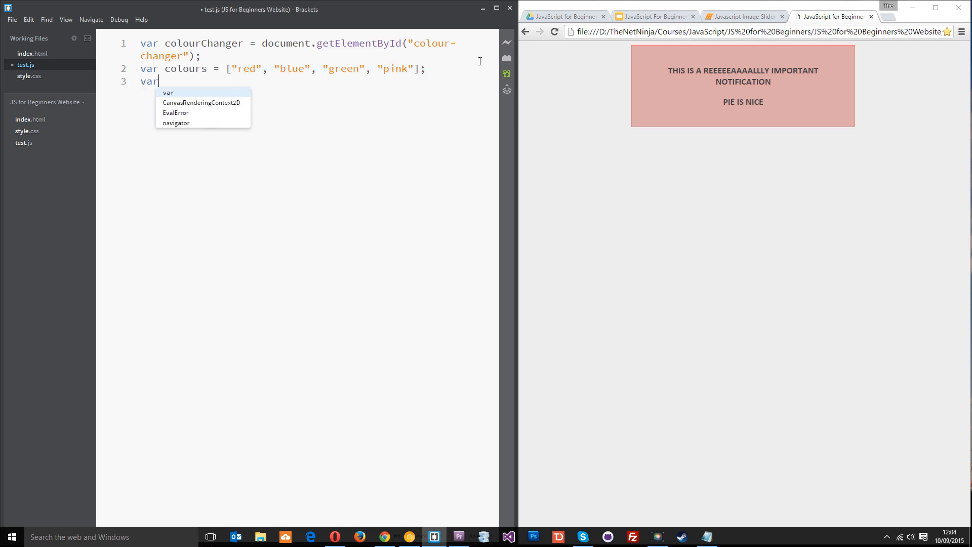
text(count)
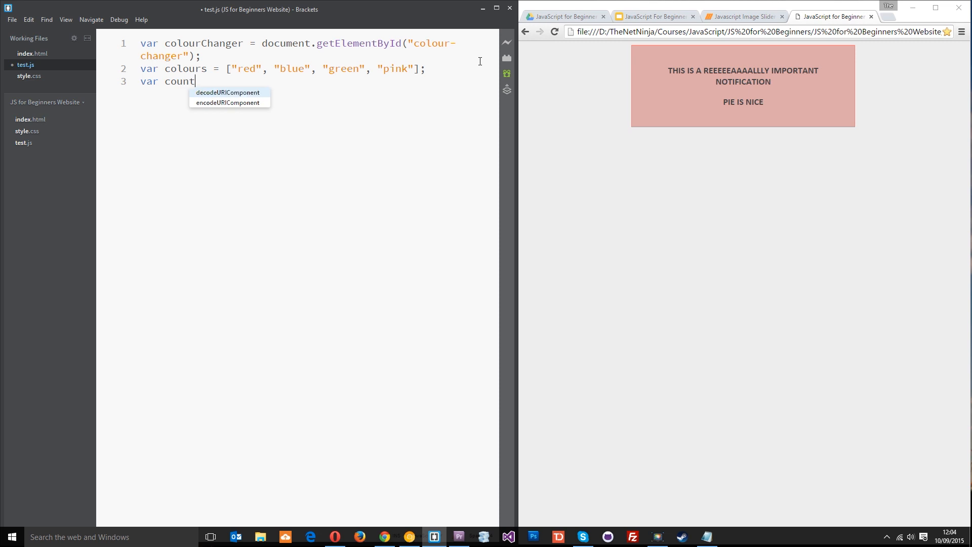
text(er = 0;)
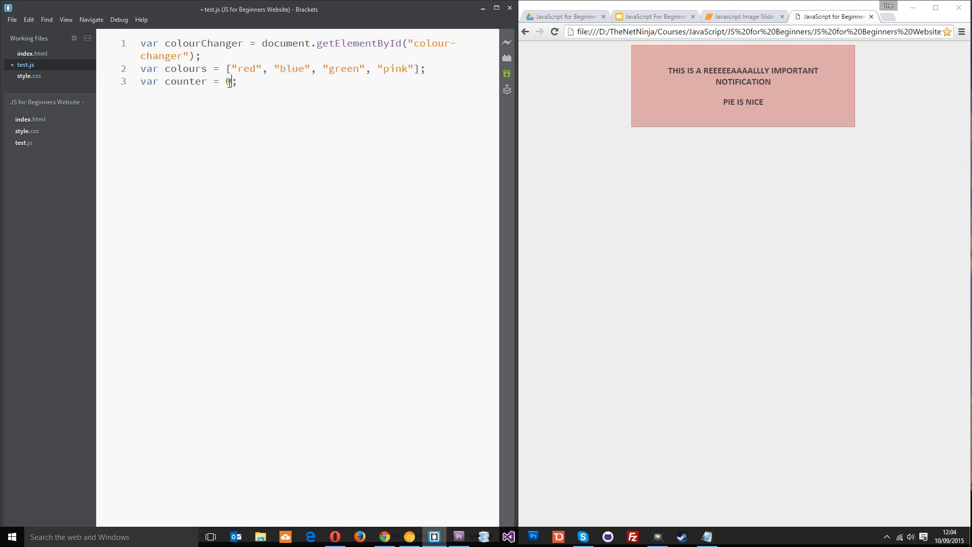
double_click(230, 81)
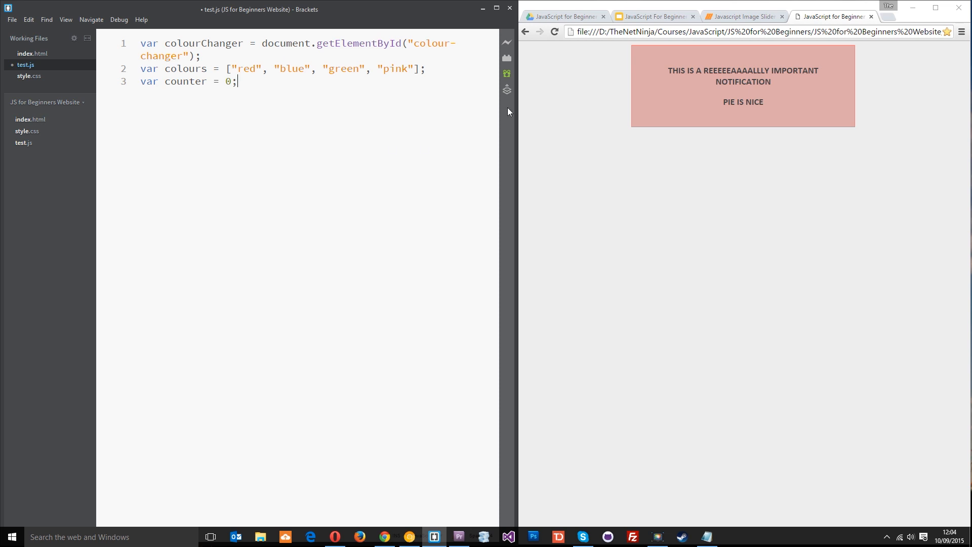
Start an empty function changeColour(){ } below the declarations
key(Enter)
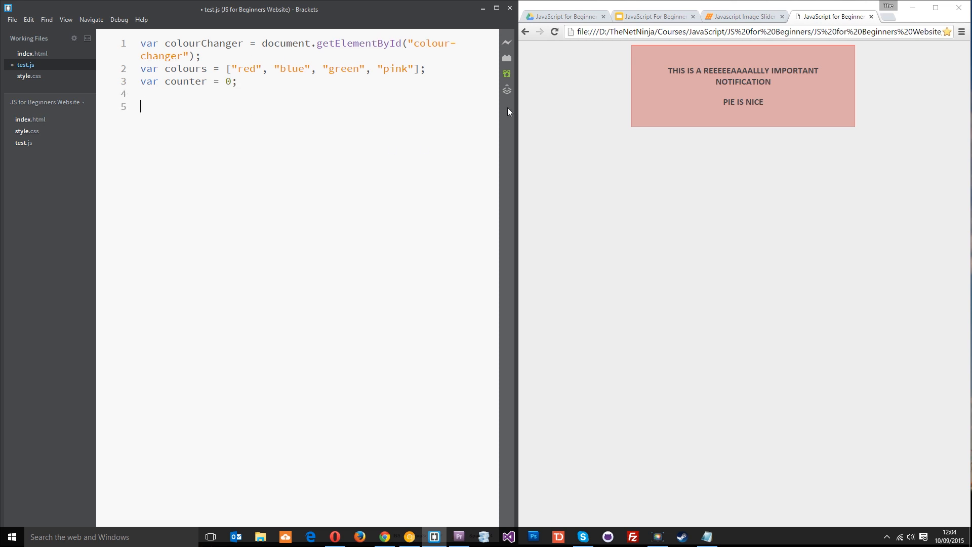
text(function)
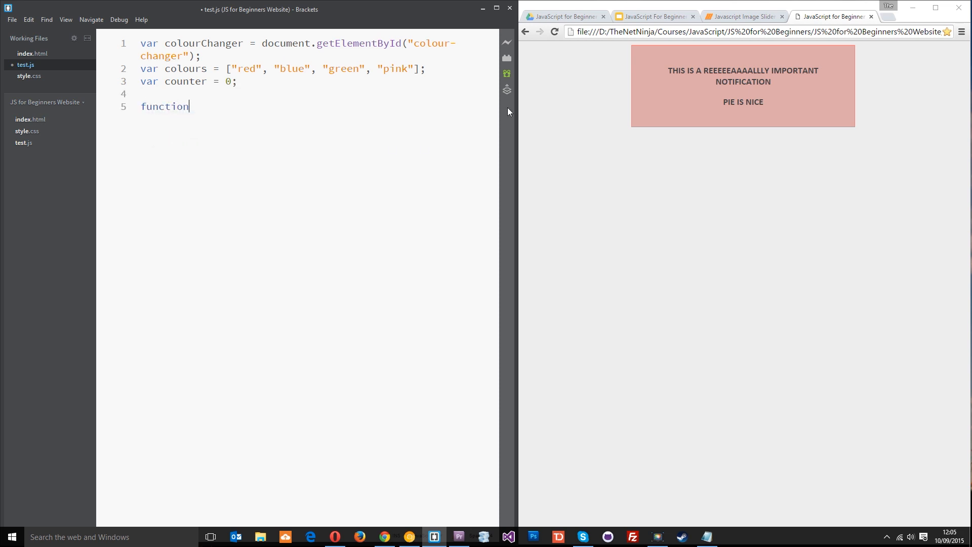
text(())
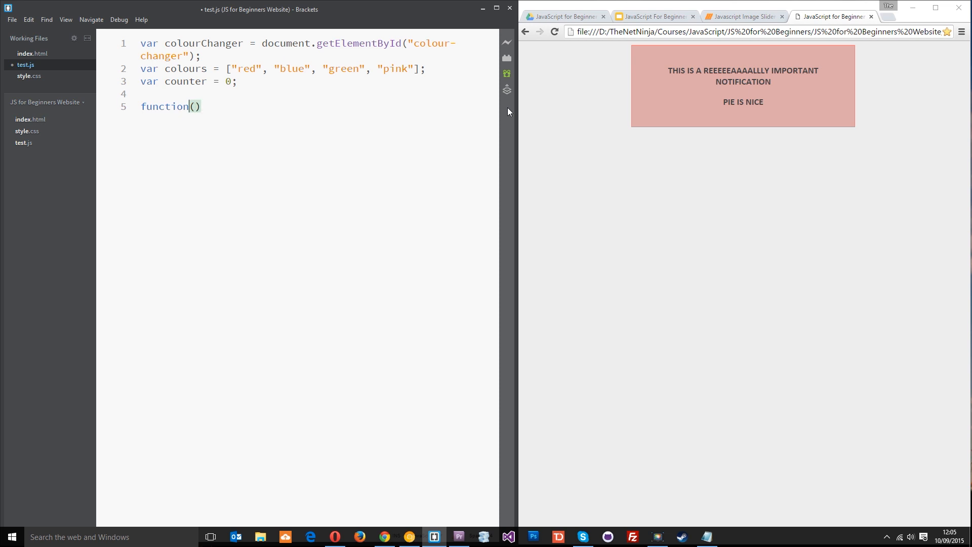
text({})
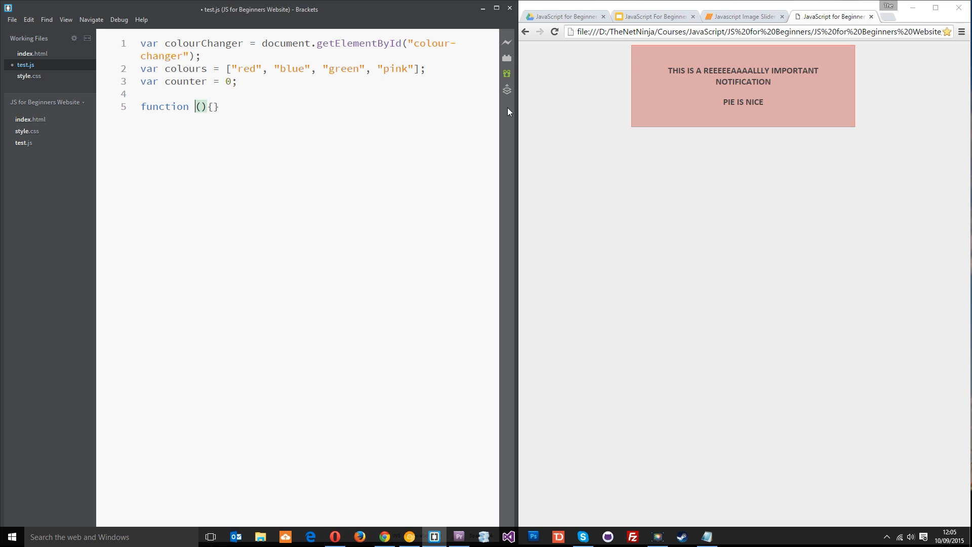
text(changeColour)
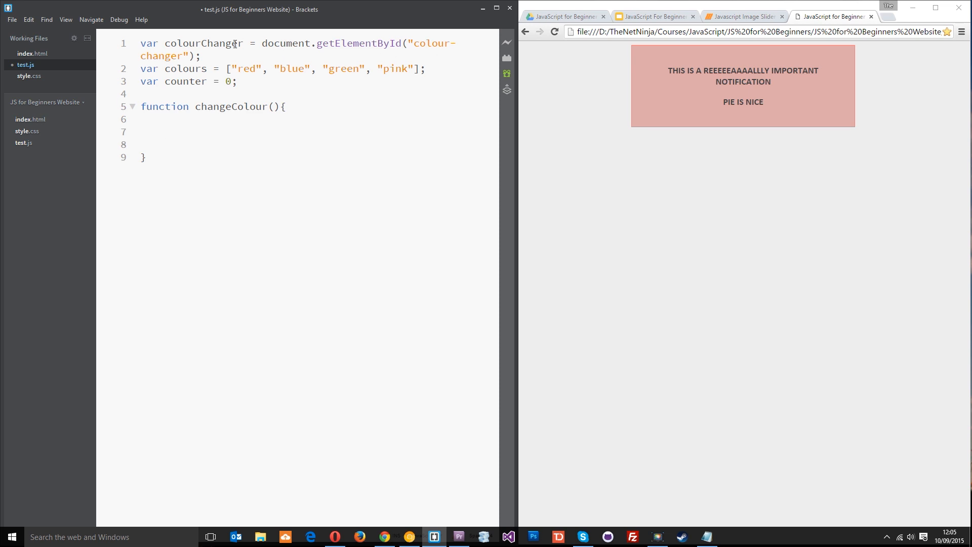
Fill the body with colourChanger.style.background = colours[counter]; and counter++;
text(colourChanger)
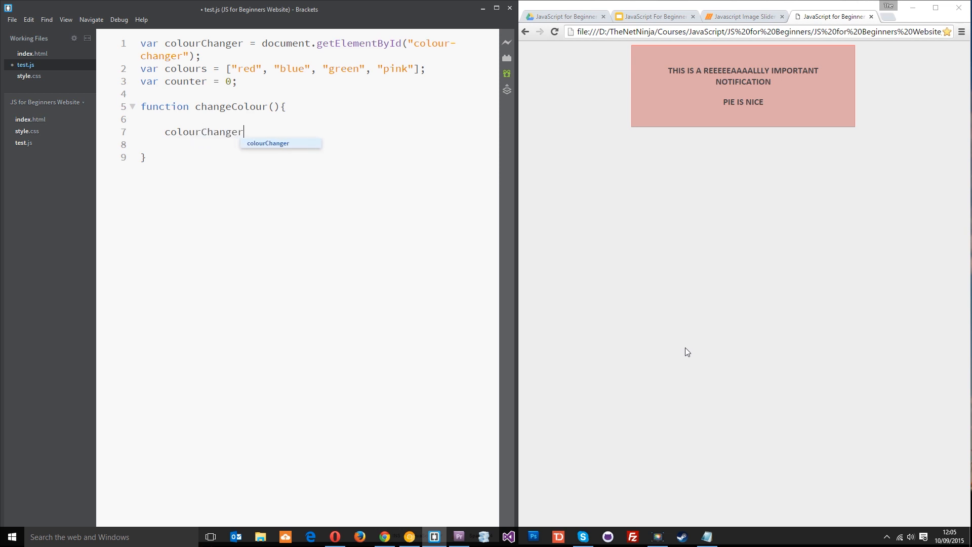
text(.style.)
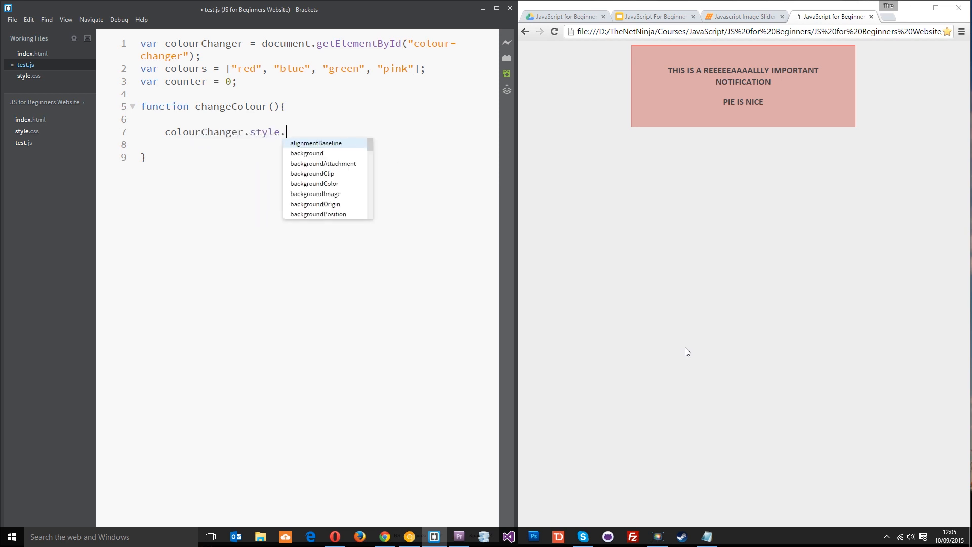
text(background)
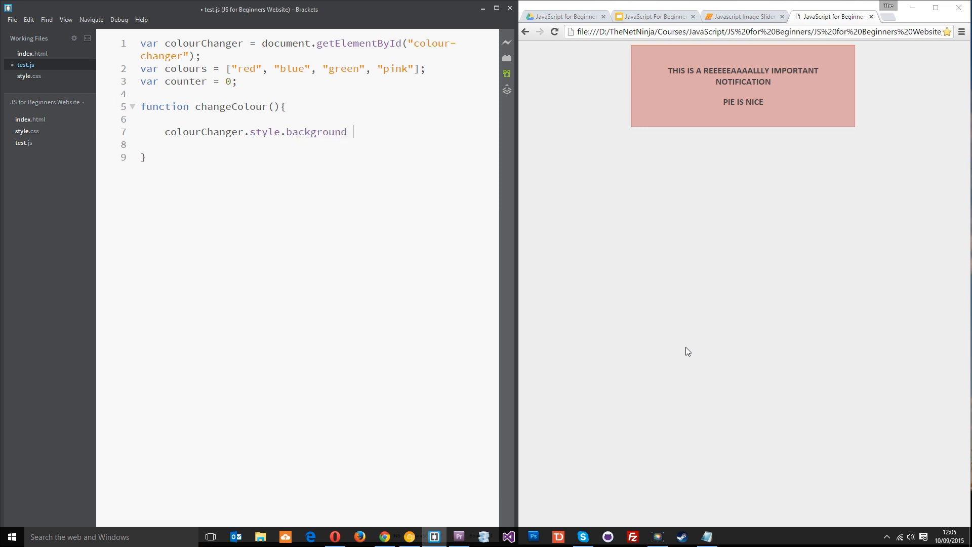
text(= colo)
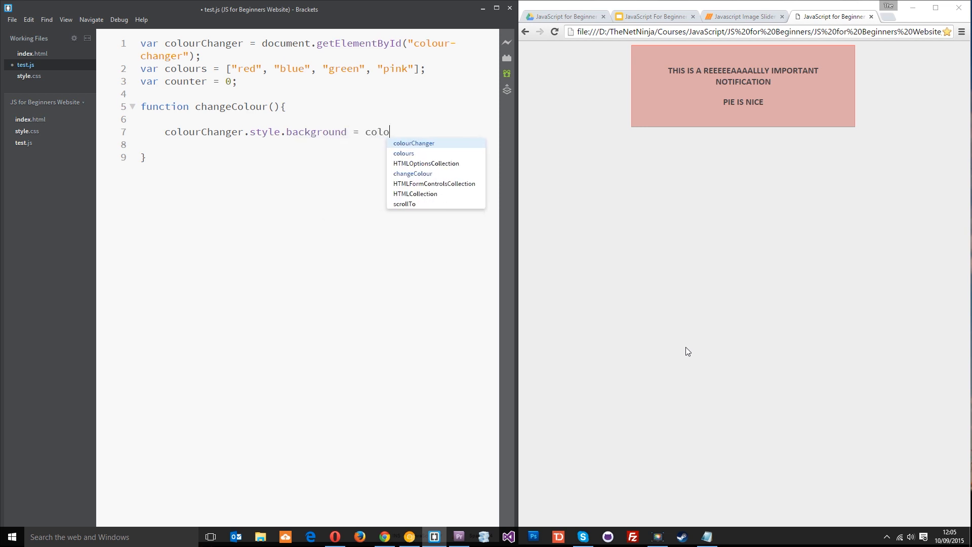
text(urs)
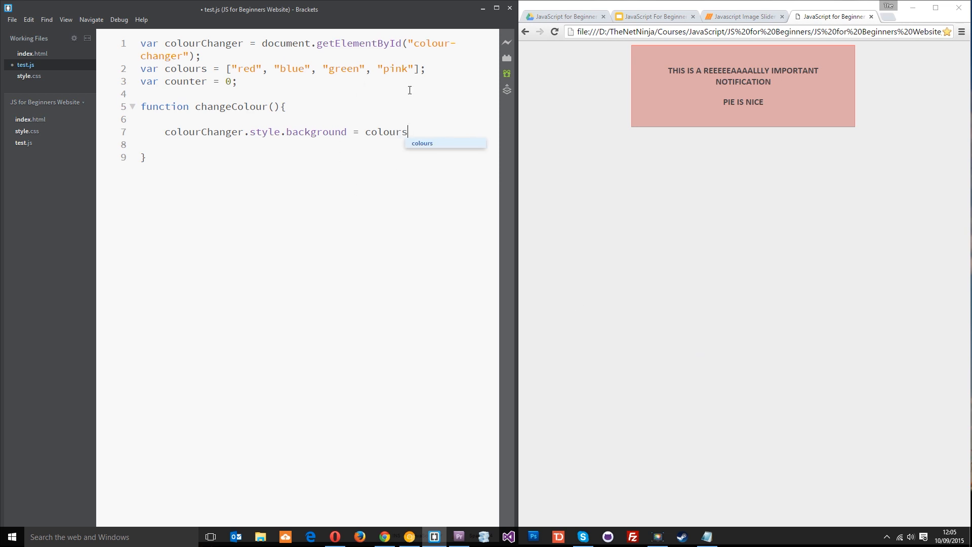
text([])
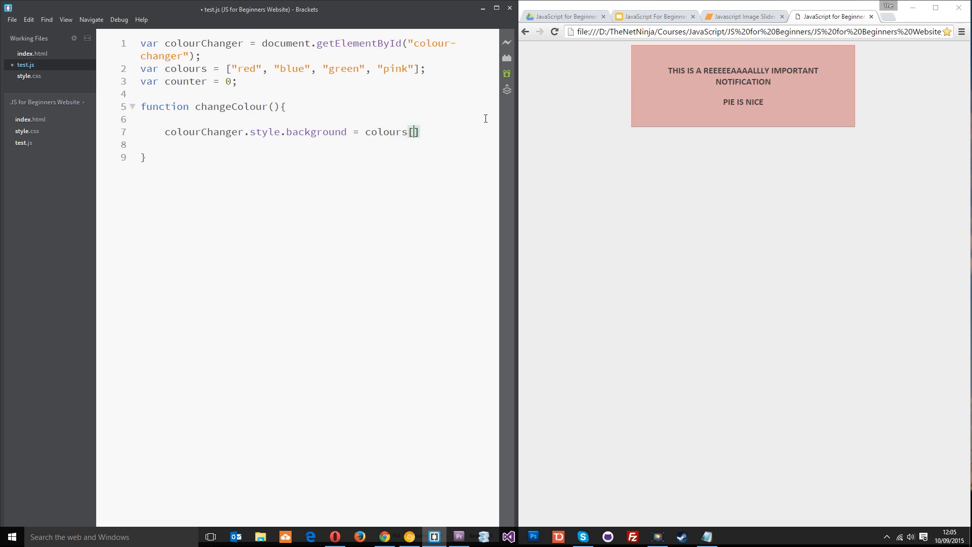
text(counter)
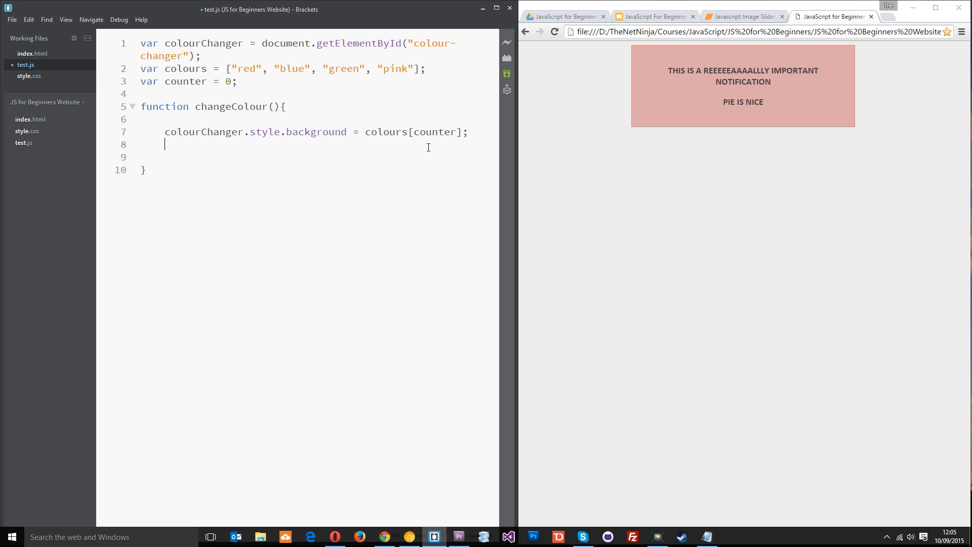
text(counter)
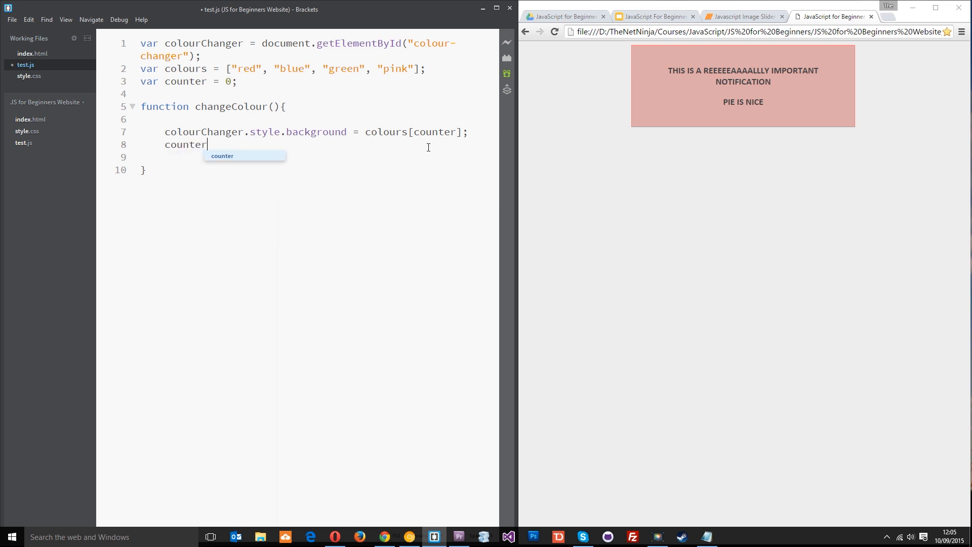
text(++;)
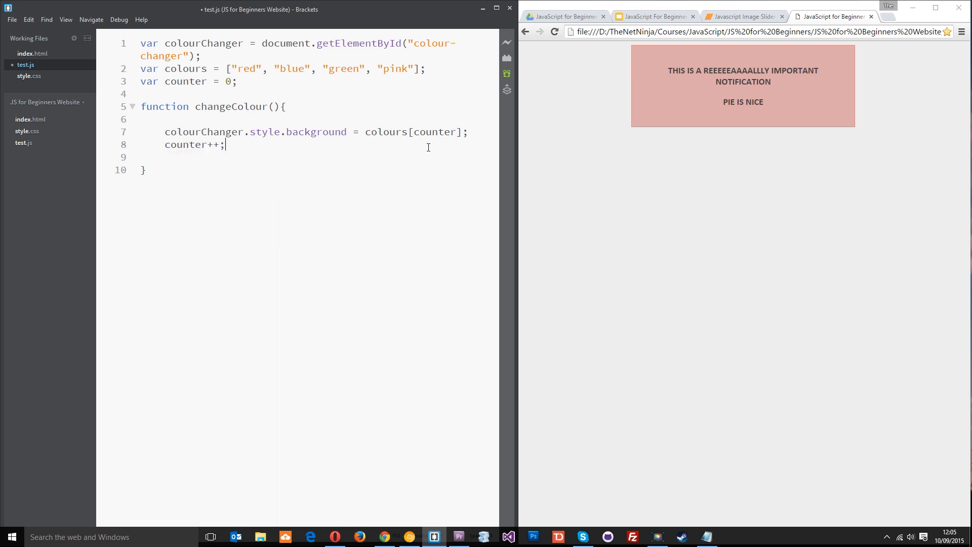
double_click(436, 132)
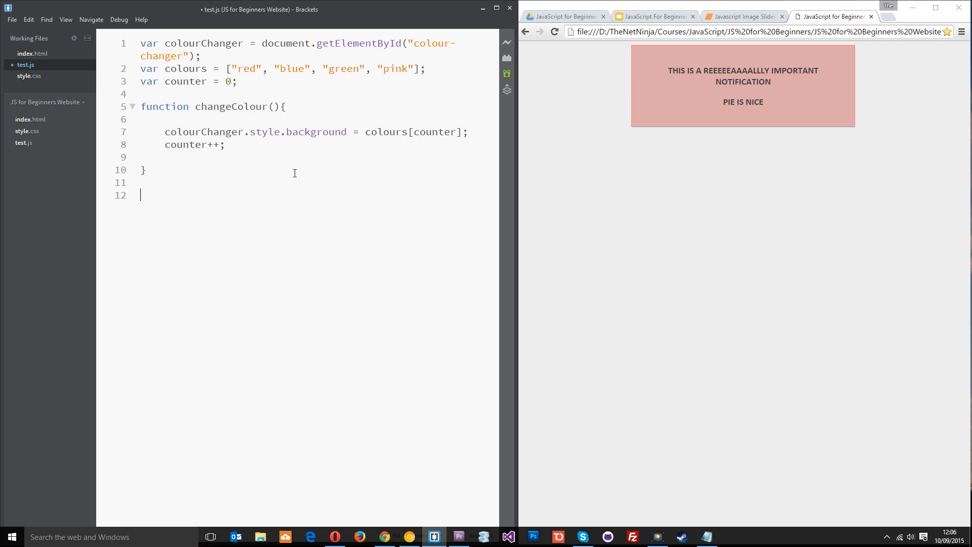
Add setInterval(changeColour, 3000); and highlight the 3000 interval value
text(set)
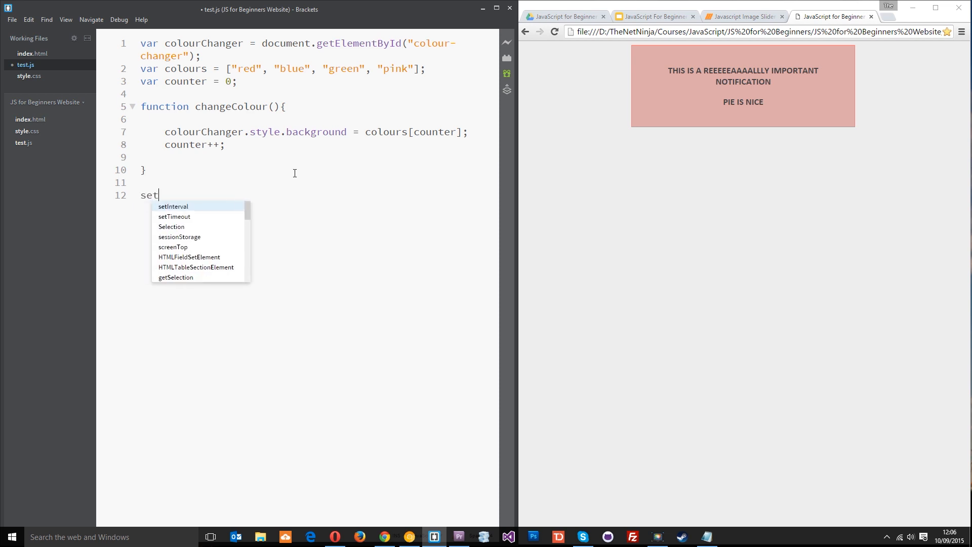
text(Interval();)
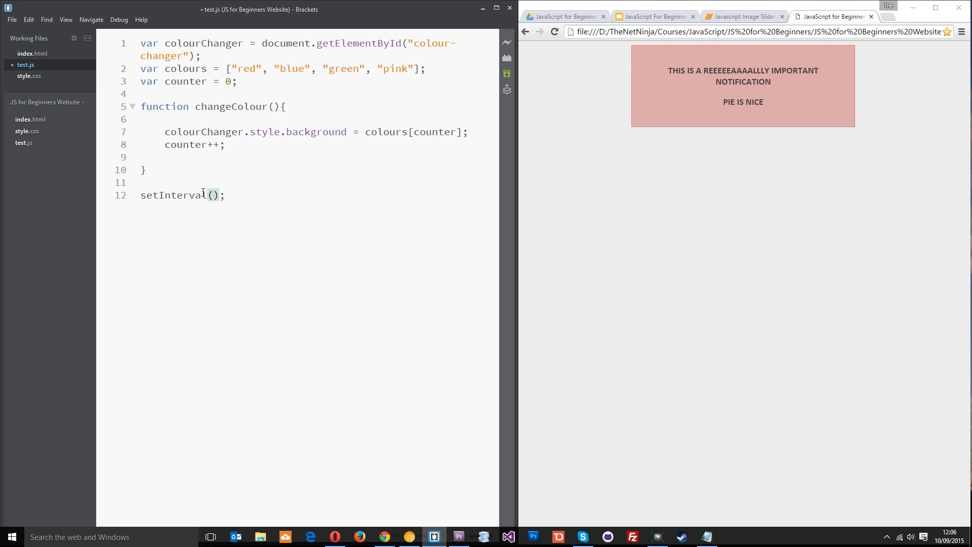
text(changeColou)
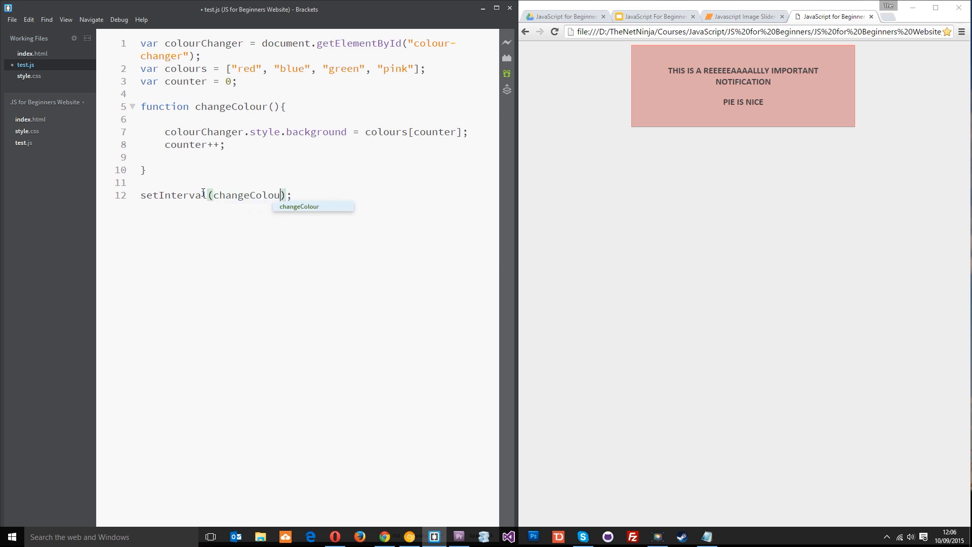
text(,)
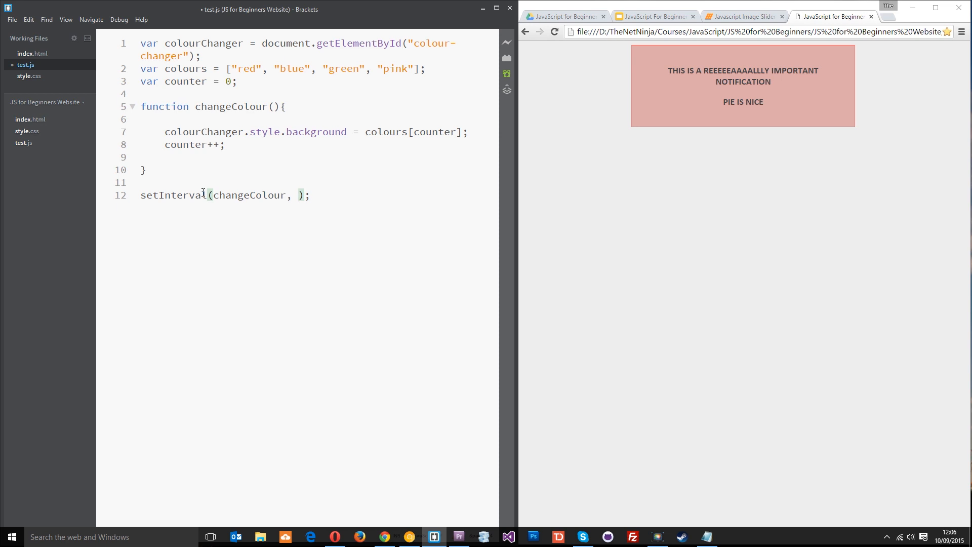
text(3000)
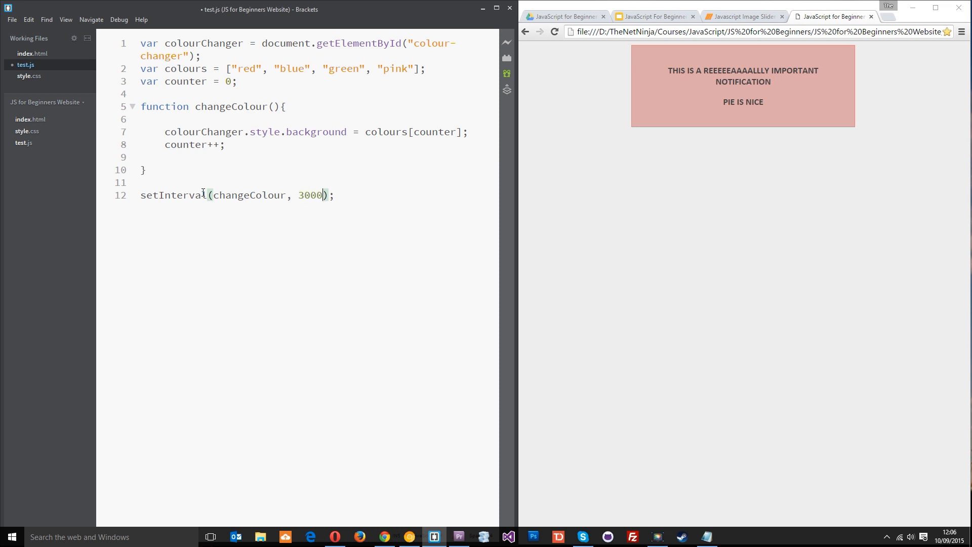
mouse_move(206, 224)
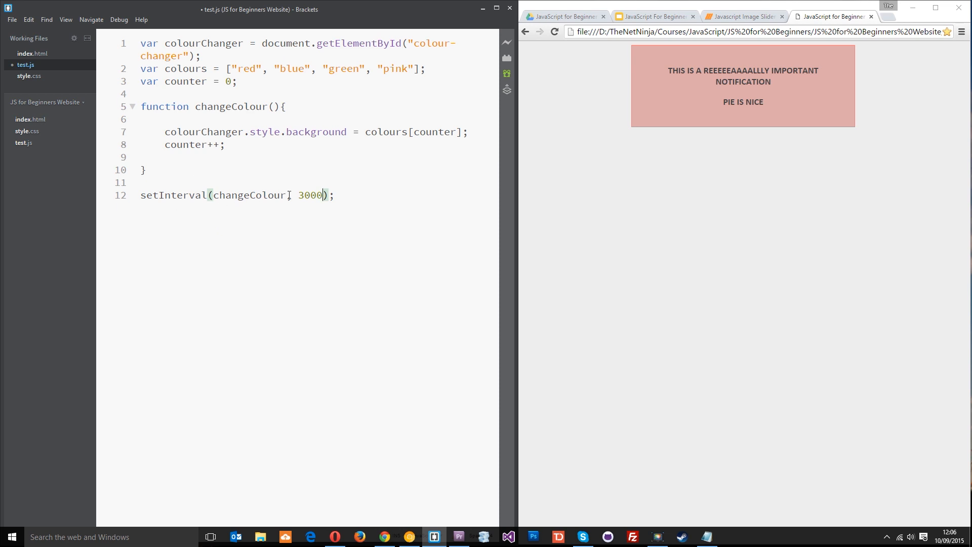
text(,)
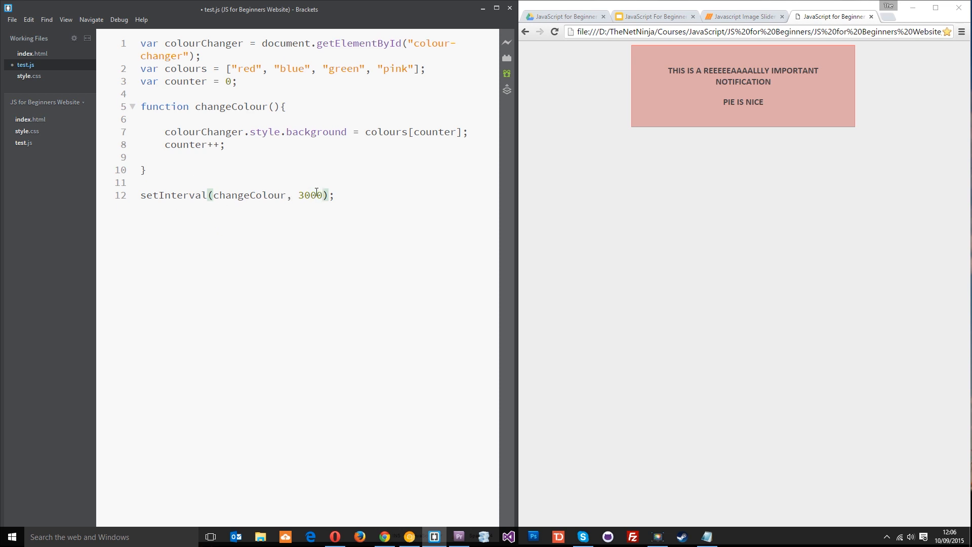
double_click(251, 194)
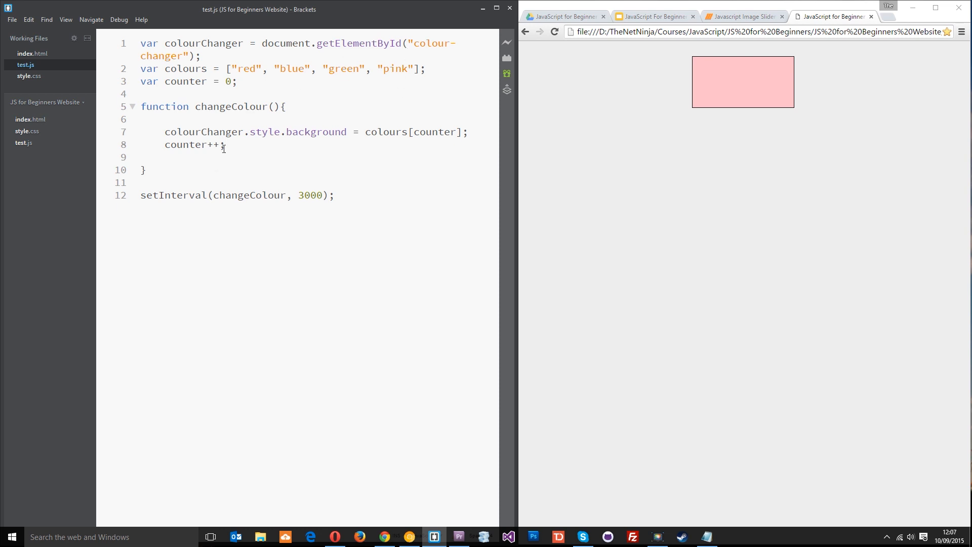
mouse_move(365, 77)
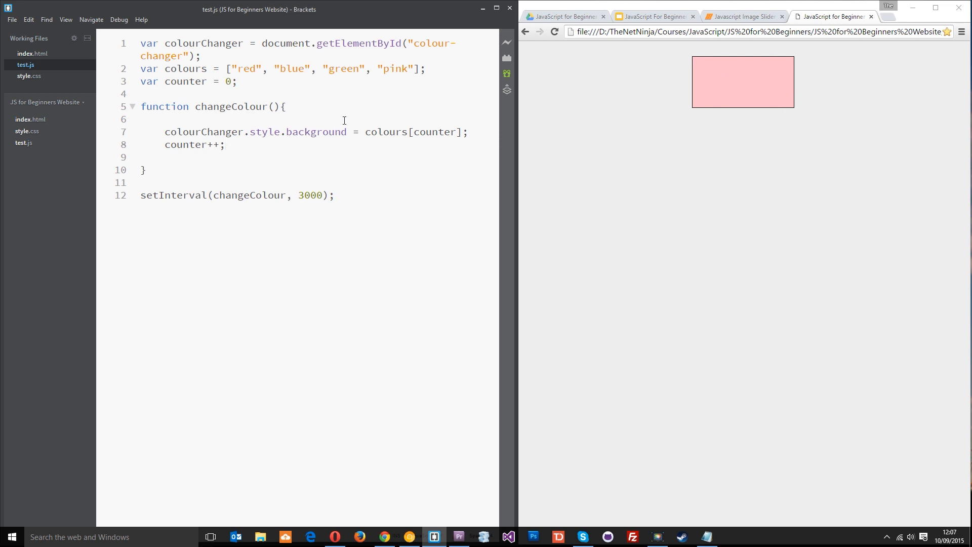
At the top of changeColour add if (counter >= colours.length){ counter = 0; }
text(if ()
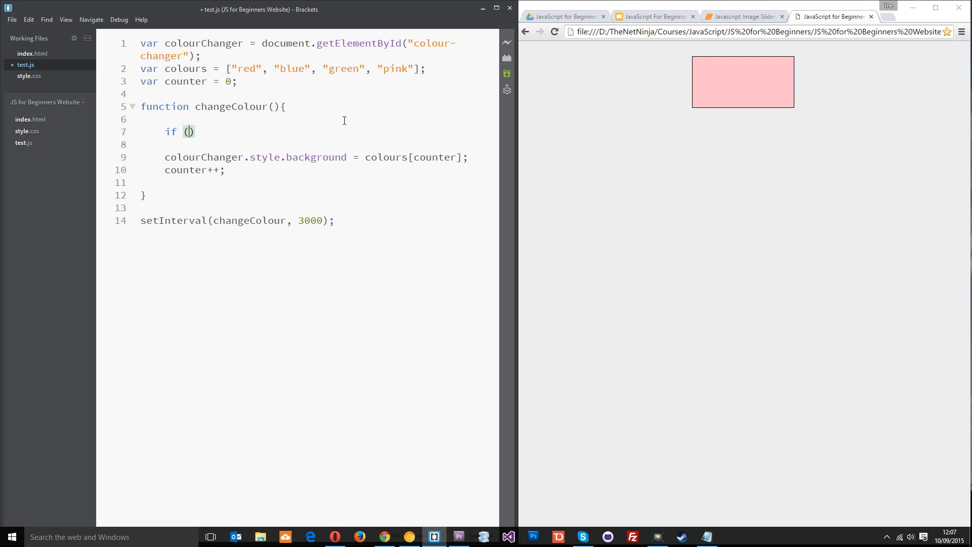
text(counter)
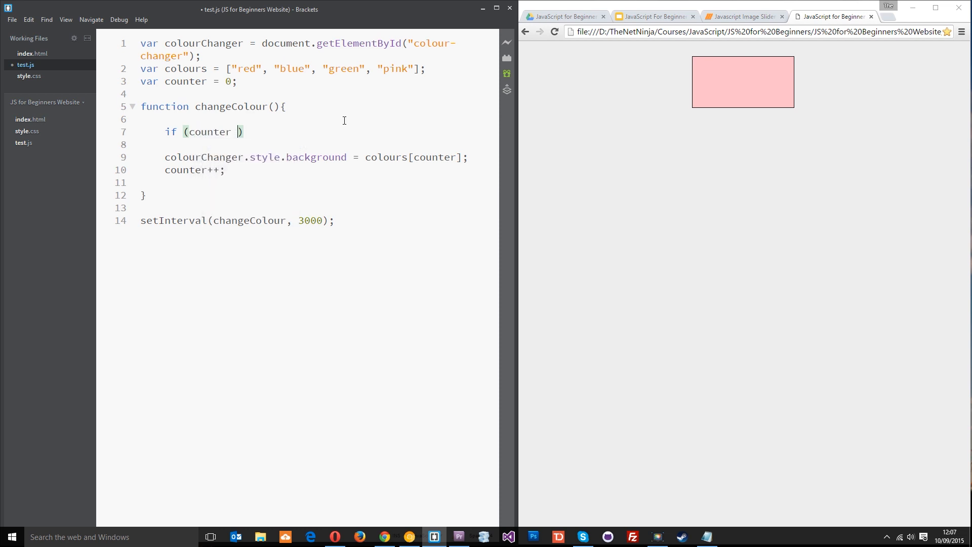
text(>=)
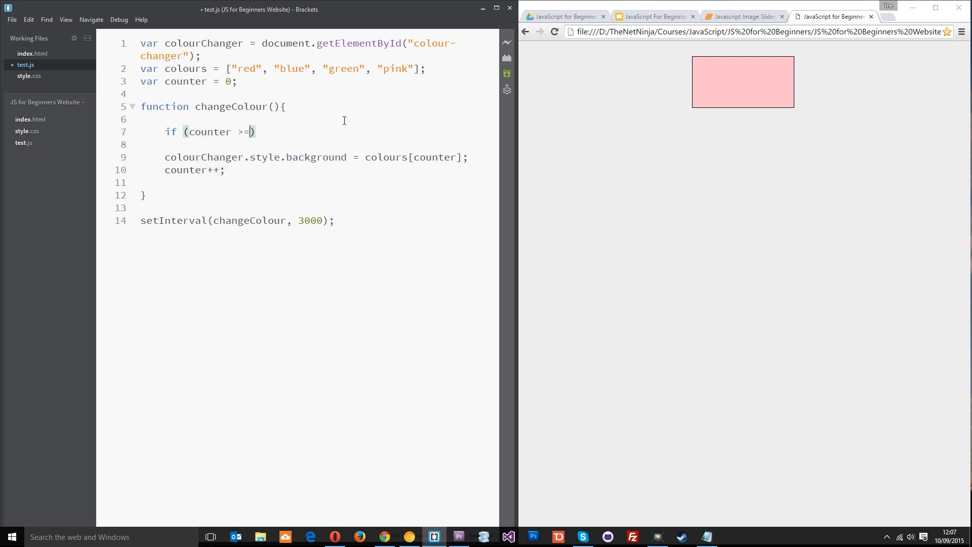
text(colours.)
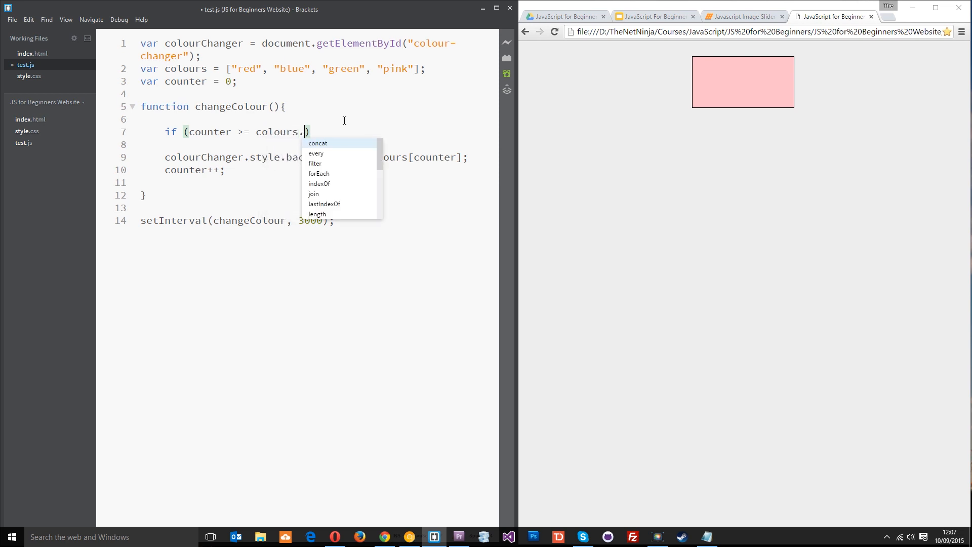
text(length)
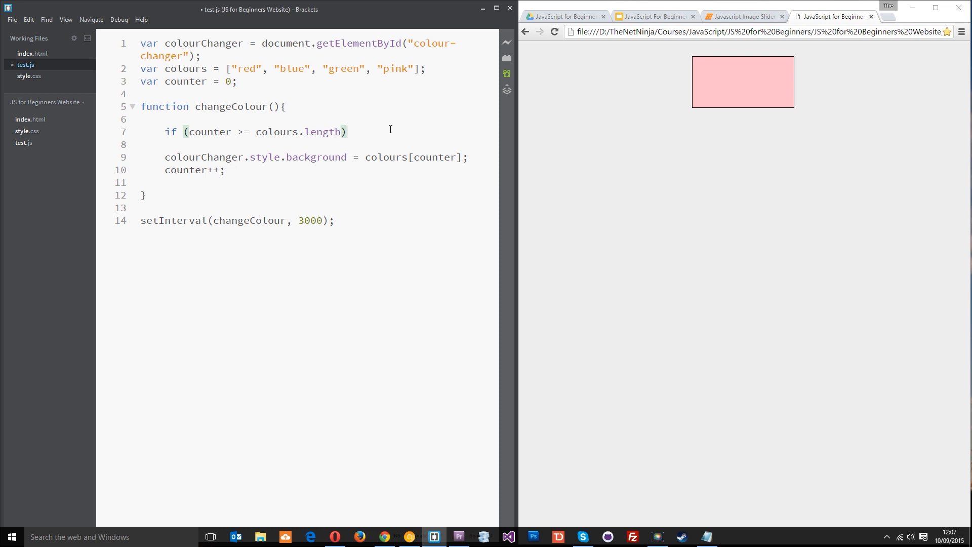
text({)
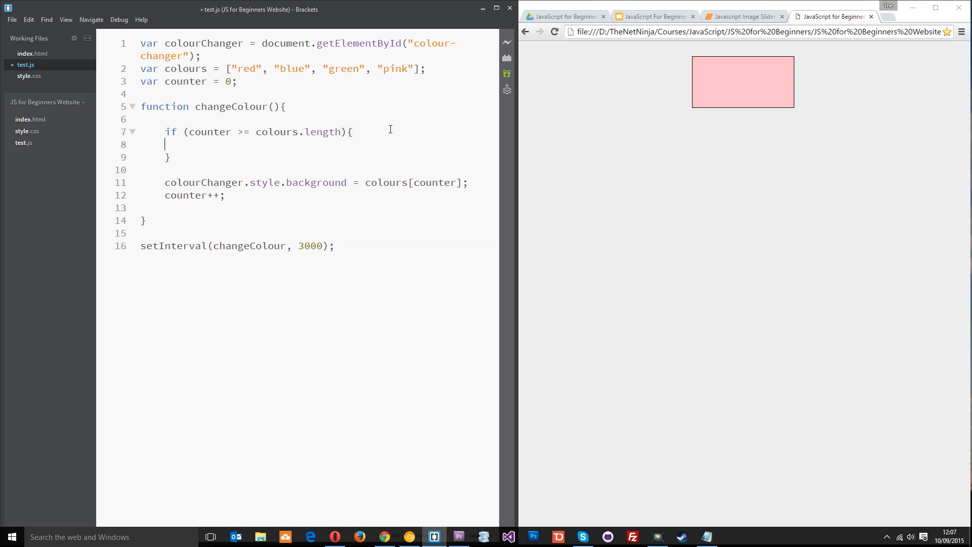
text(counter = 0;)
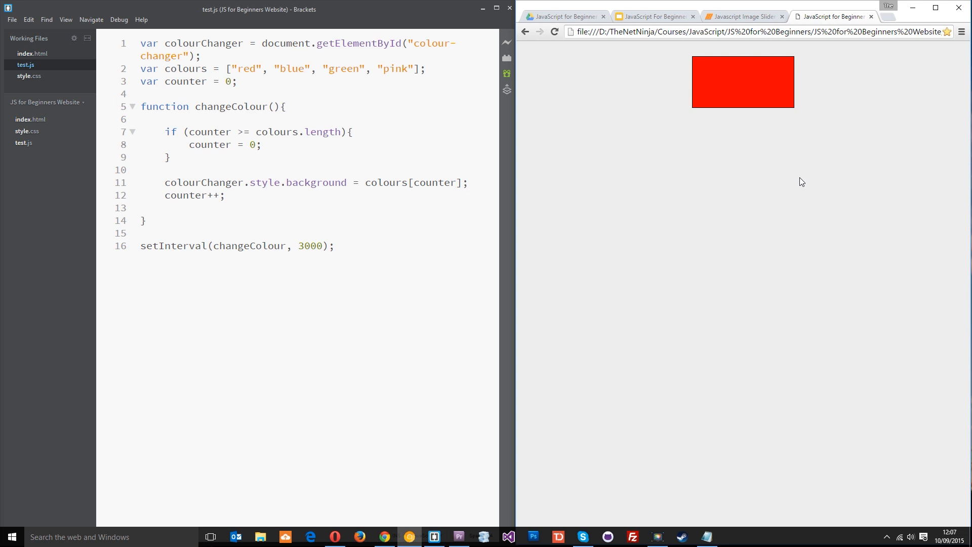
mouse_move(292, 314)
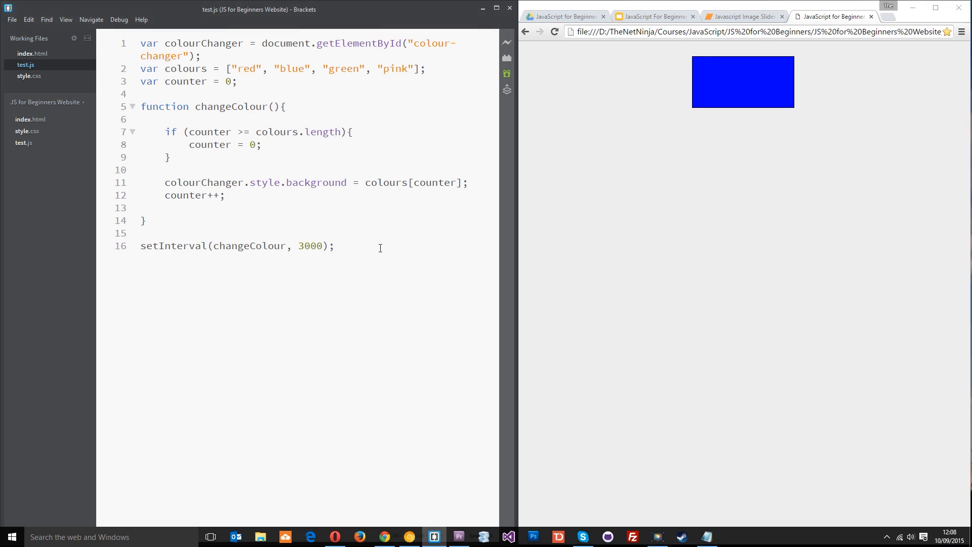
Add an empty colourChange.onclick = function(){ }; handler below the setInterval call
key(Enter)
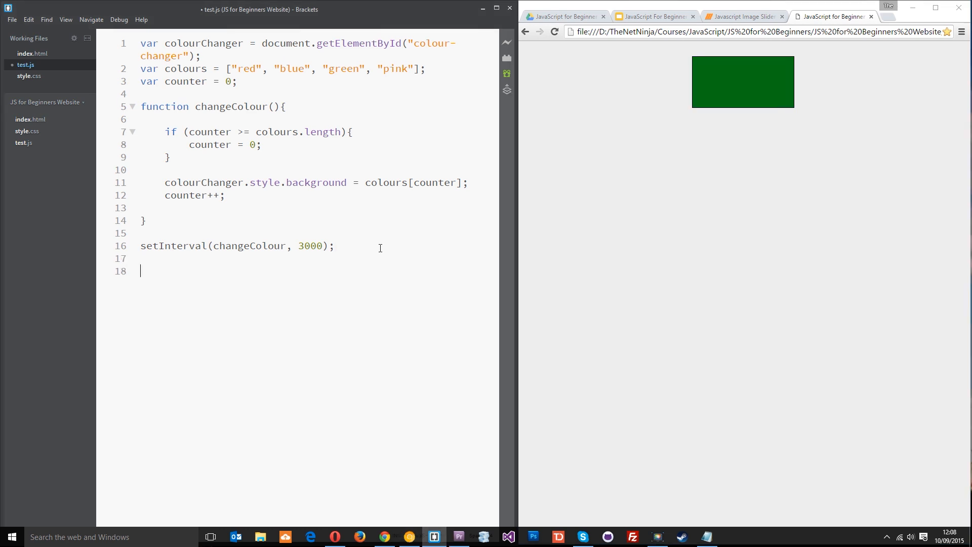
text(colourChan)
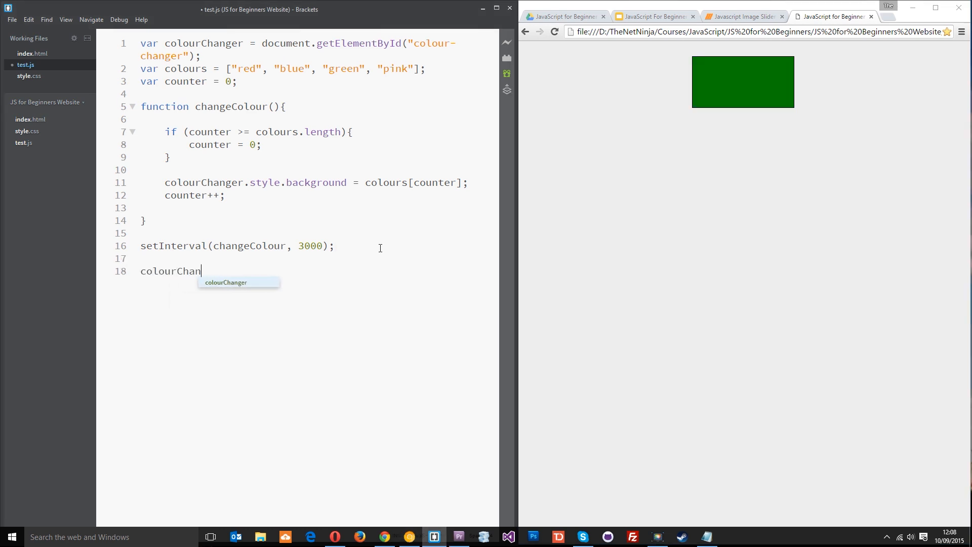
text(ge)
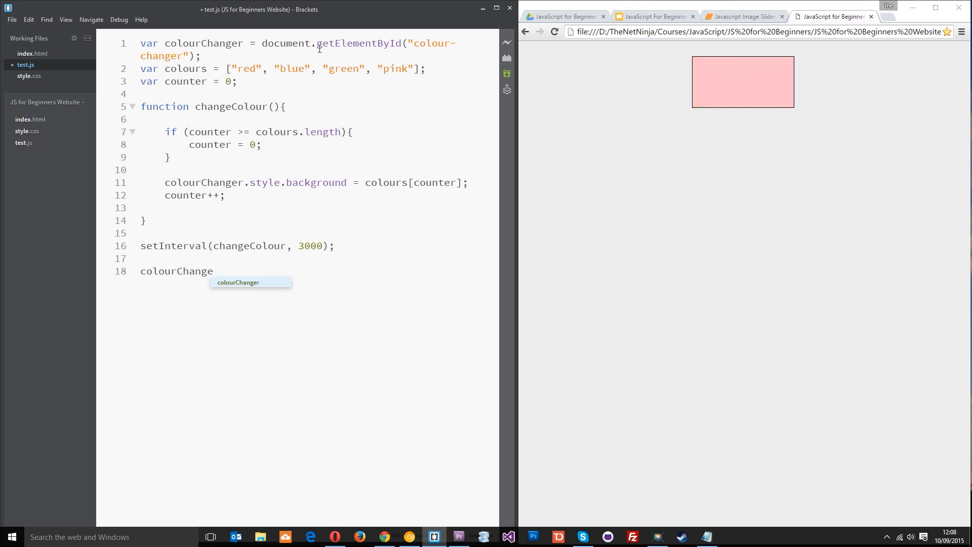
text(.o)
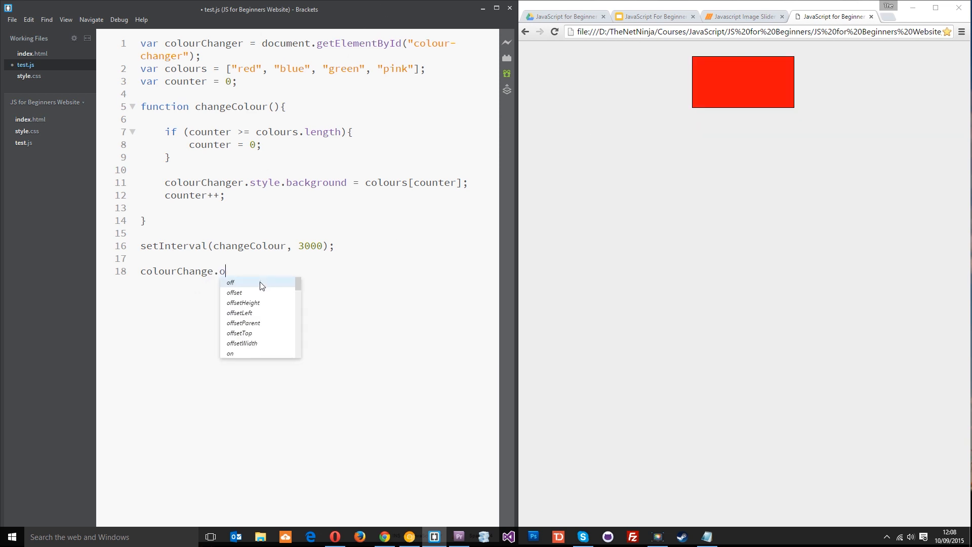
text(nclick)
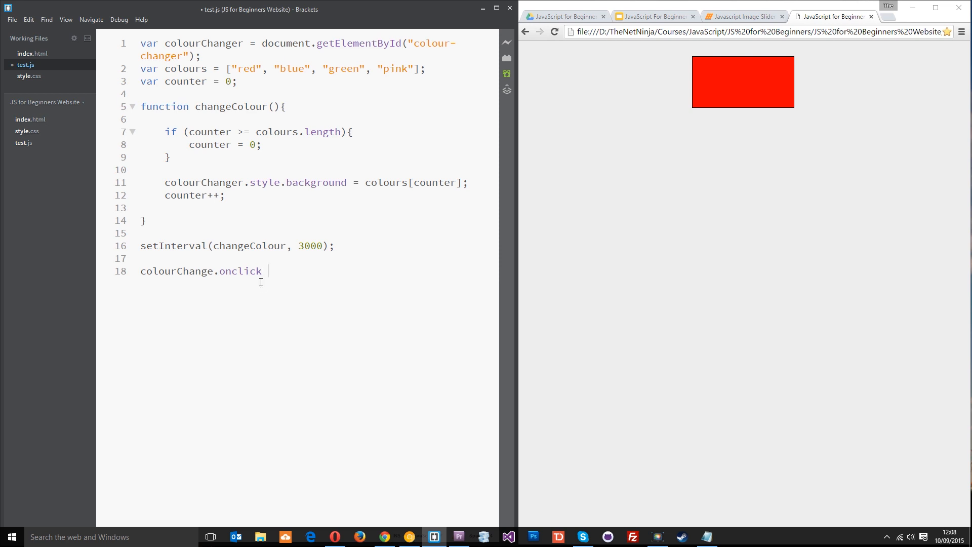
text(= function())
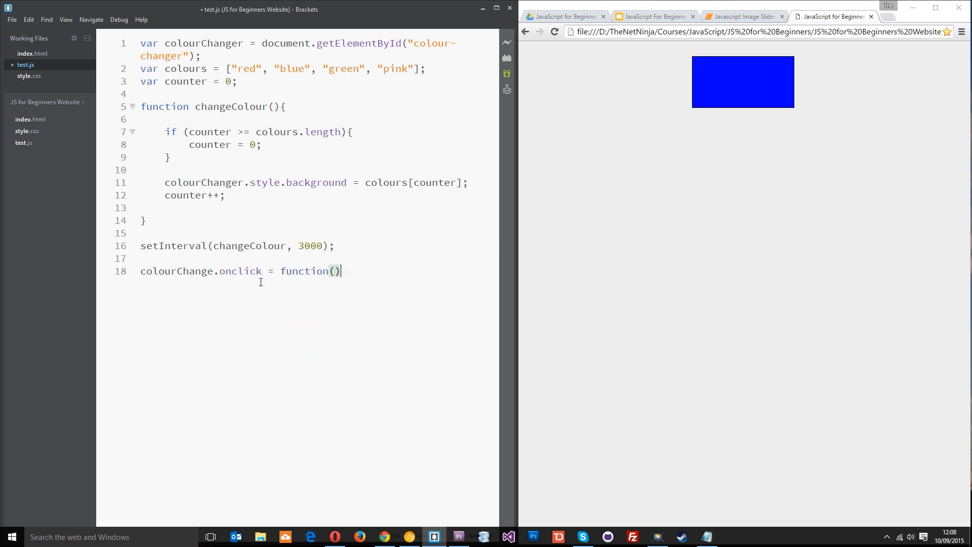
text({};)
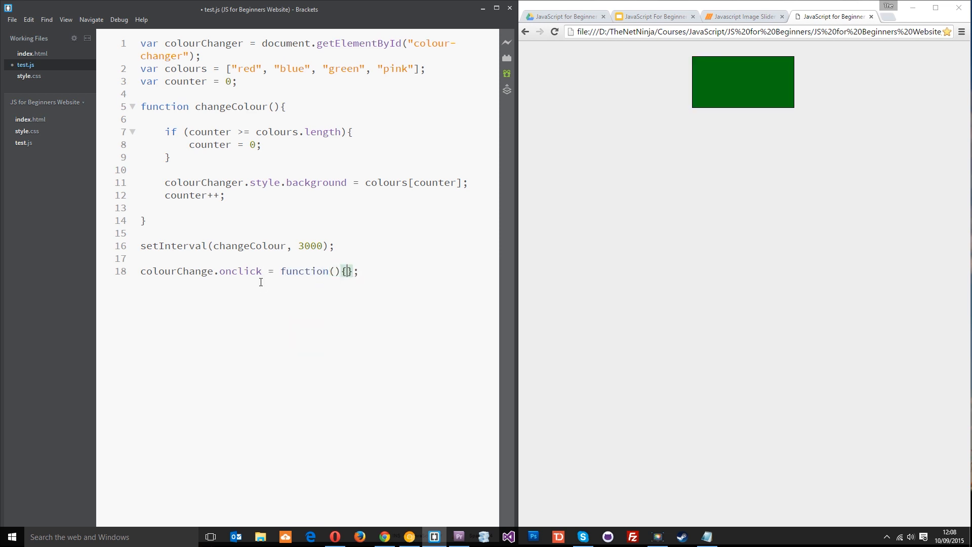
key(enter)
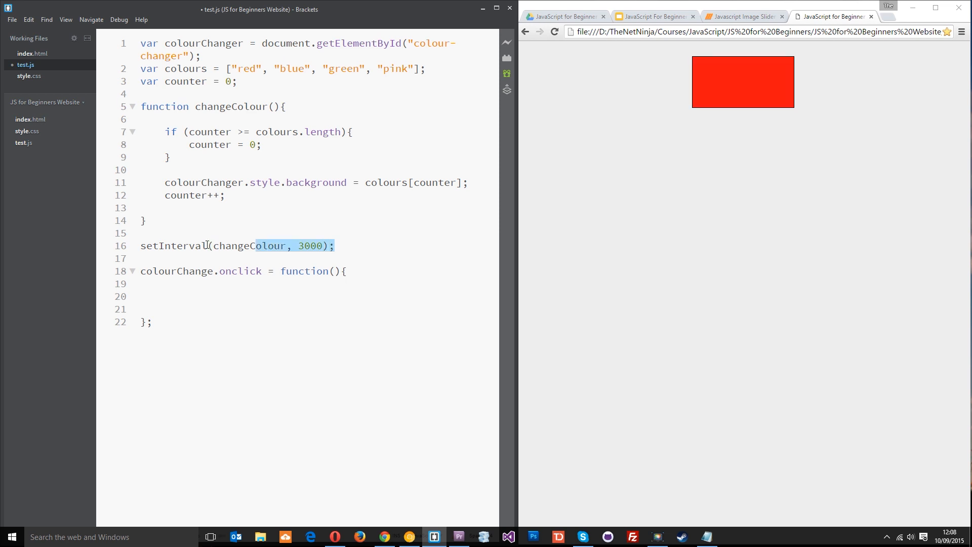
Store the setInterval call in a variable by prefixing its line with var myTimer =
drag(254, 245, 142, 246)
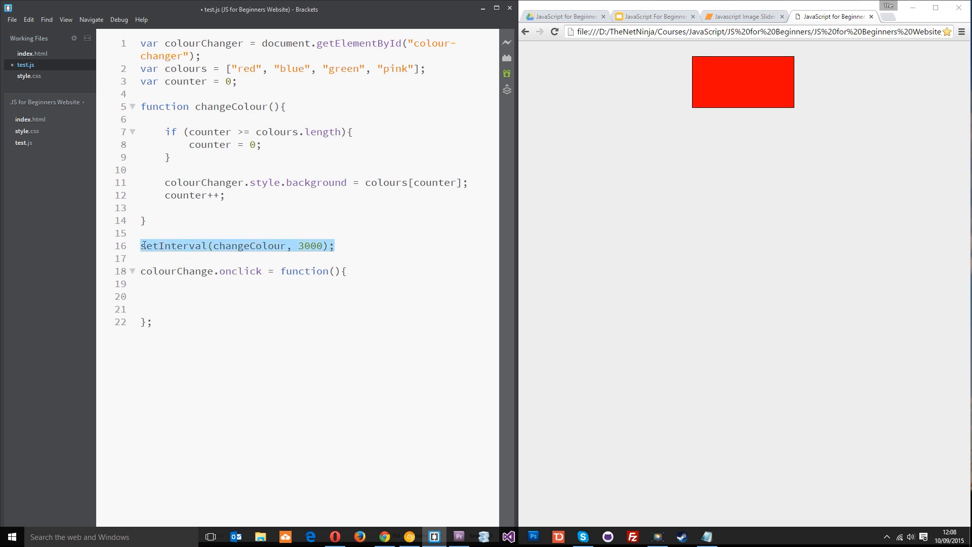
click(263, 234)
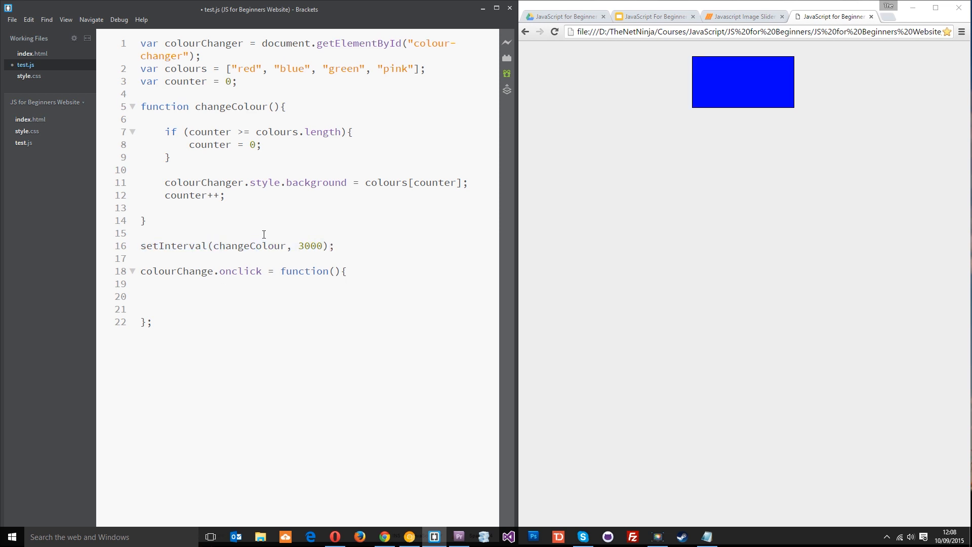
text(varmyTimer =)
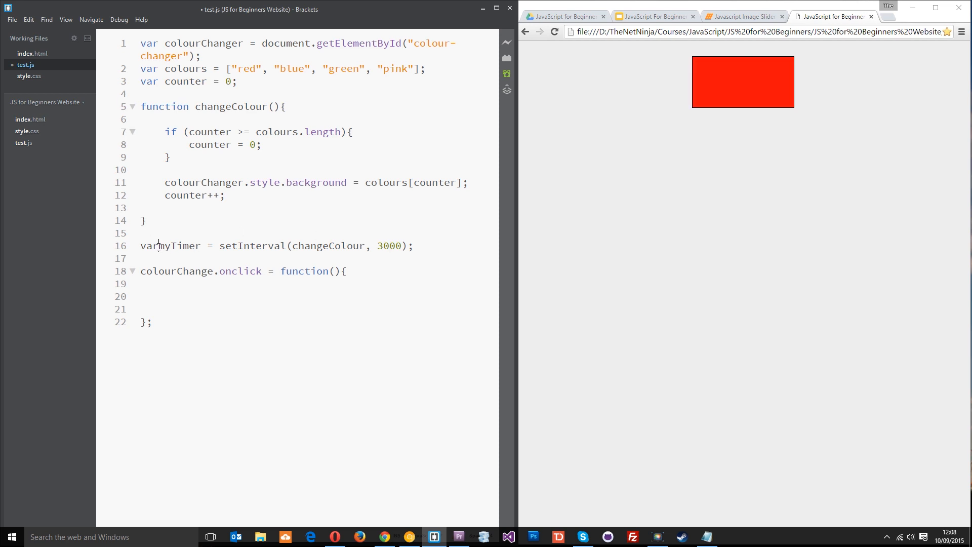
double_click(248, 246)
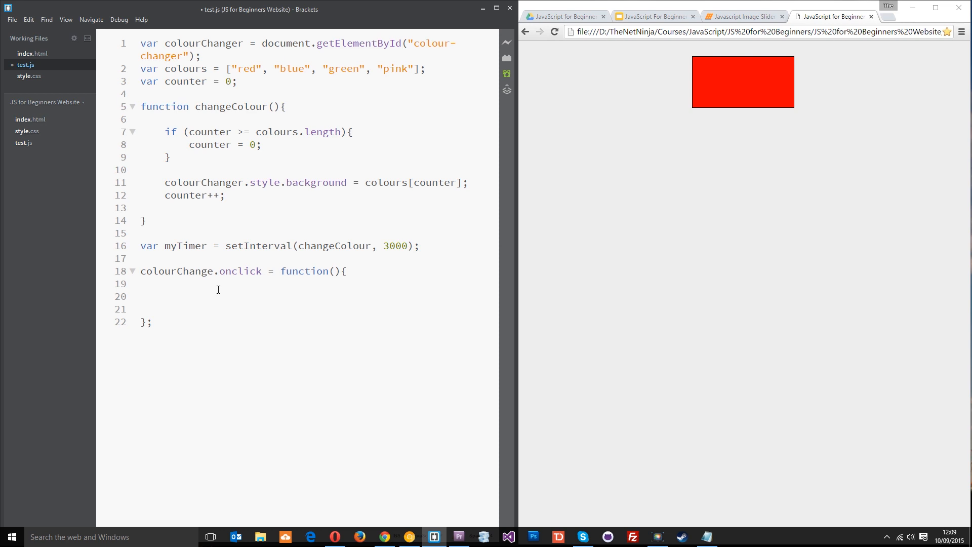
Fill the handler with clearInterval(myTimer); and colourChanger.innerHTML = "Timer stopped";
text(clearInterval()
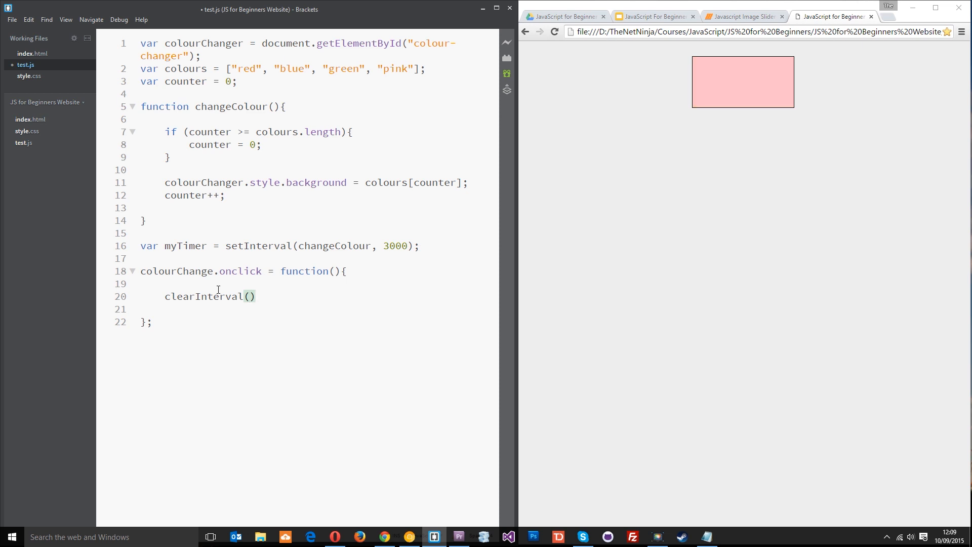
text(myTimer)
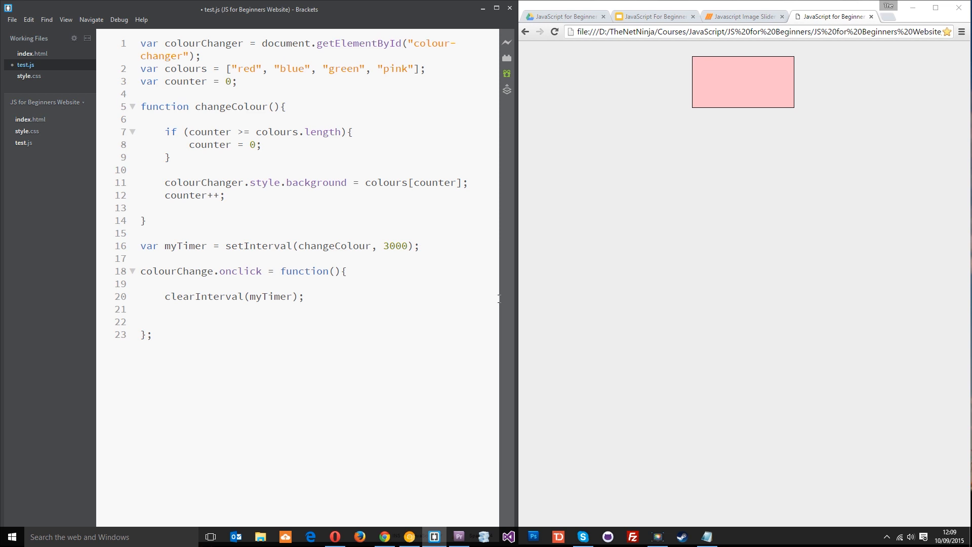
text(colourChang)
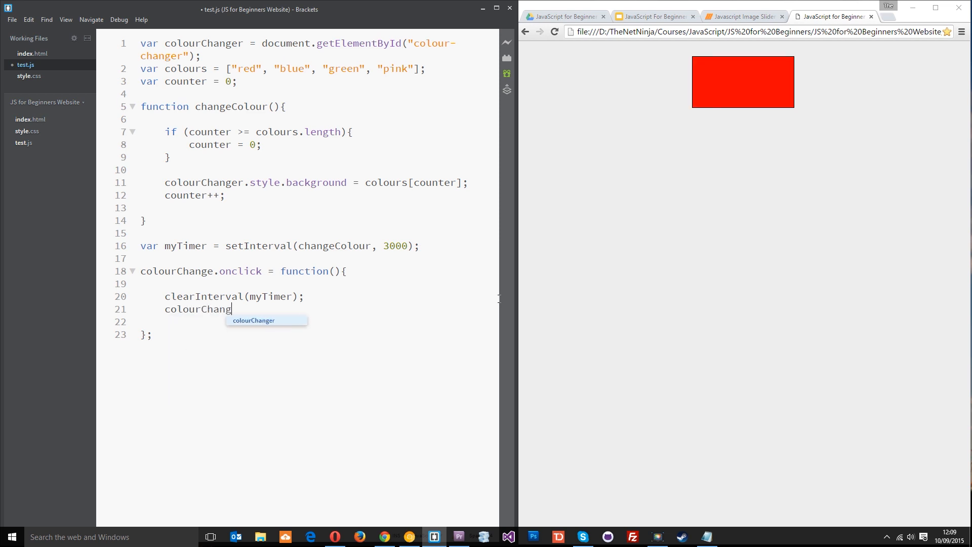
text(er)
click(244, 271)
text(r)
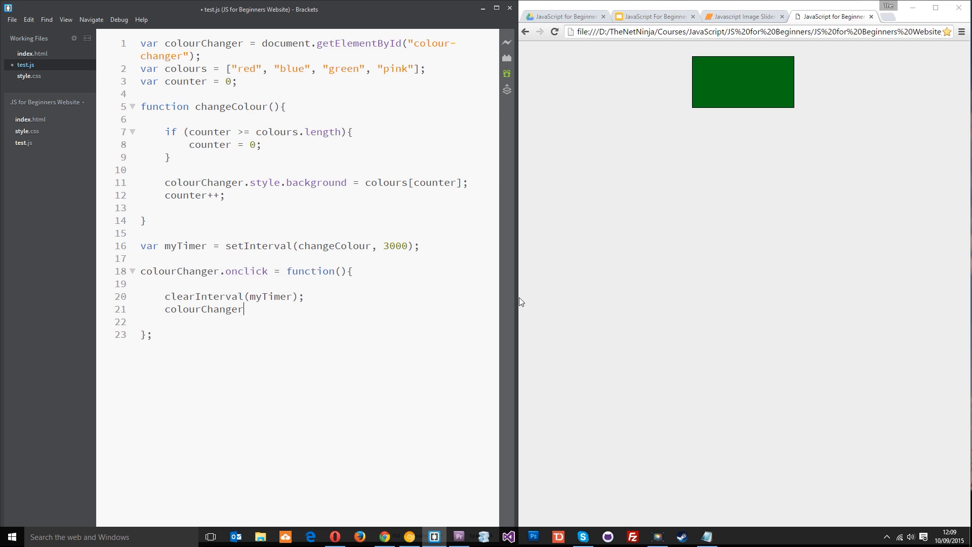
text(.innerHTML = "Timer sto)
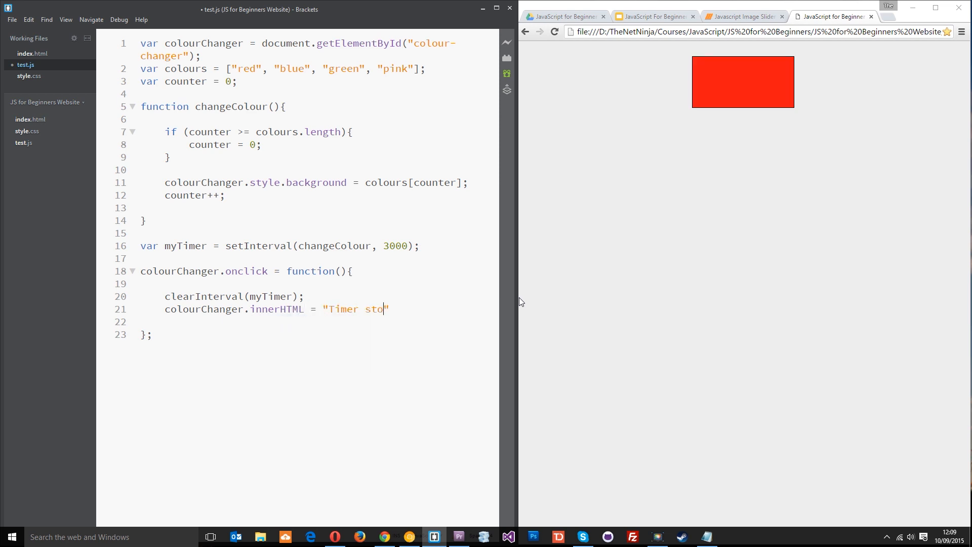
text(pped)
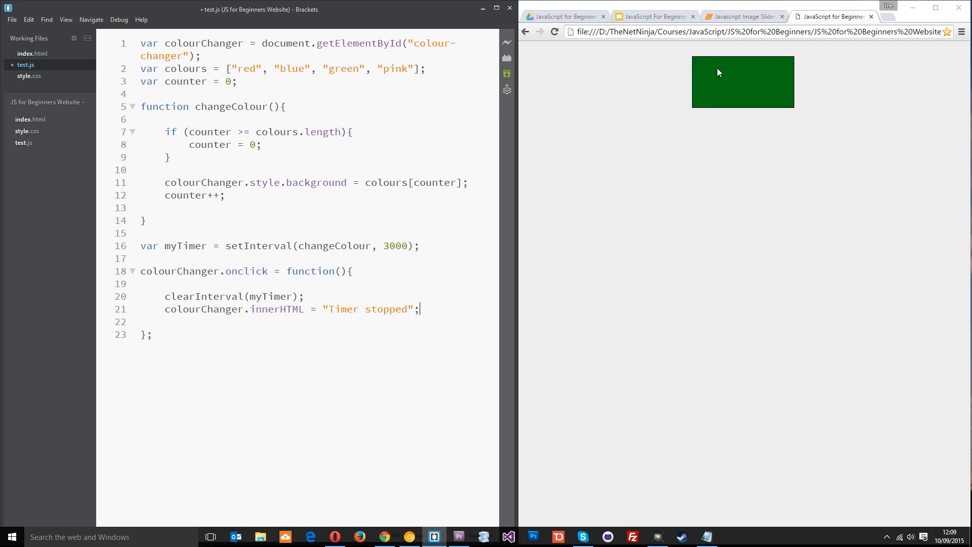
Save test.js and confirm the clicked preview box stops cycling and reads Timer stopped
click(553, 32)
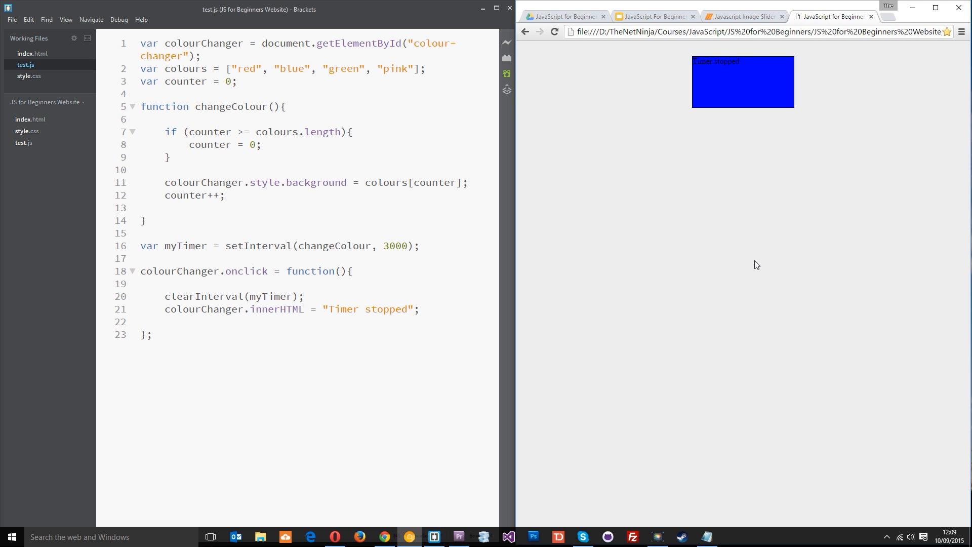
mouse_move(626, 240)
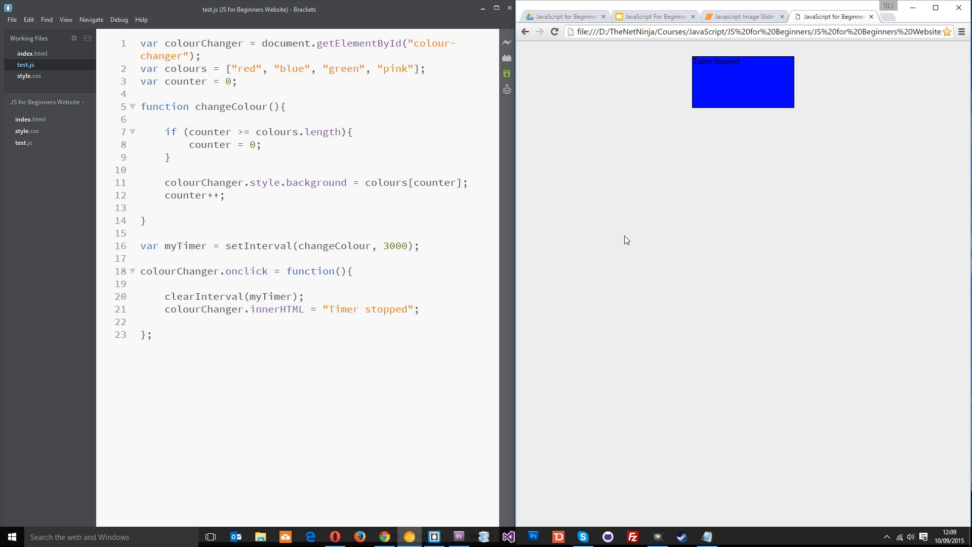